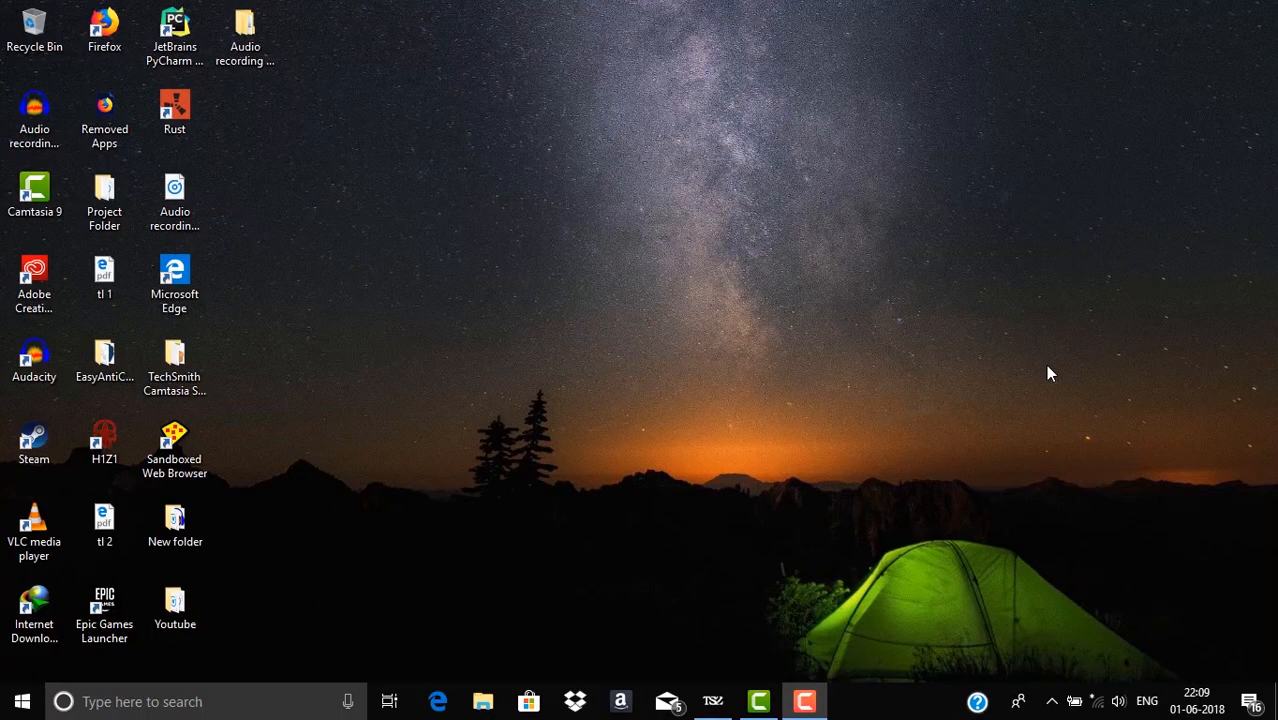
{"action": "mouse_move", "coordinate": [668, 286]}
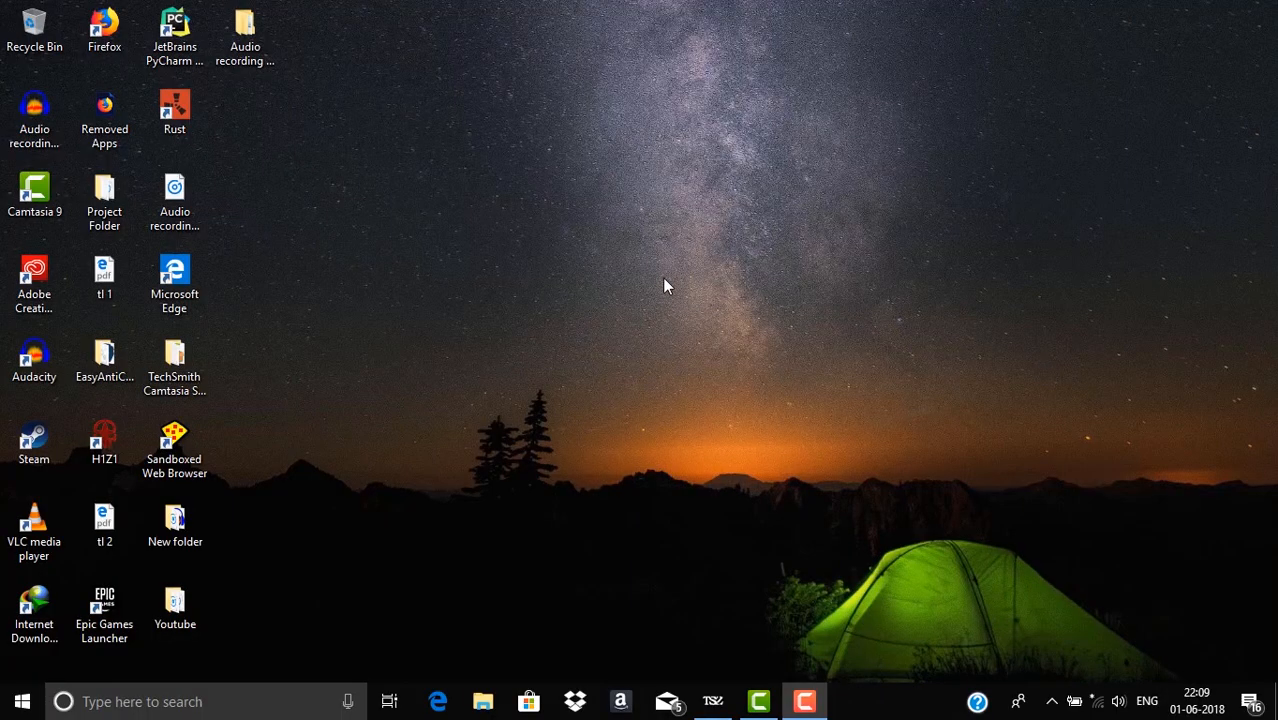
{"action": "mouse_move", "coordinate": [800, 270]}
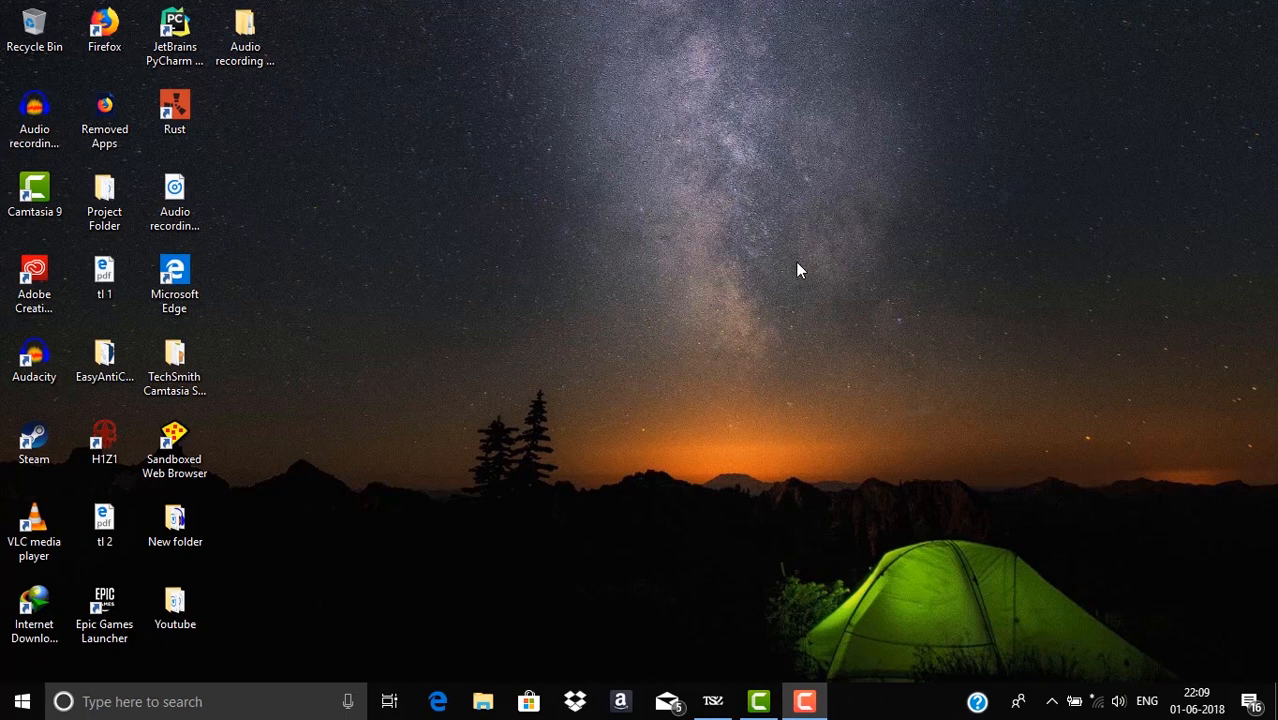
{"action": "mouse_move", "coordinate": [900, 132]}
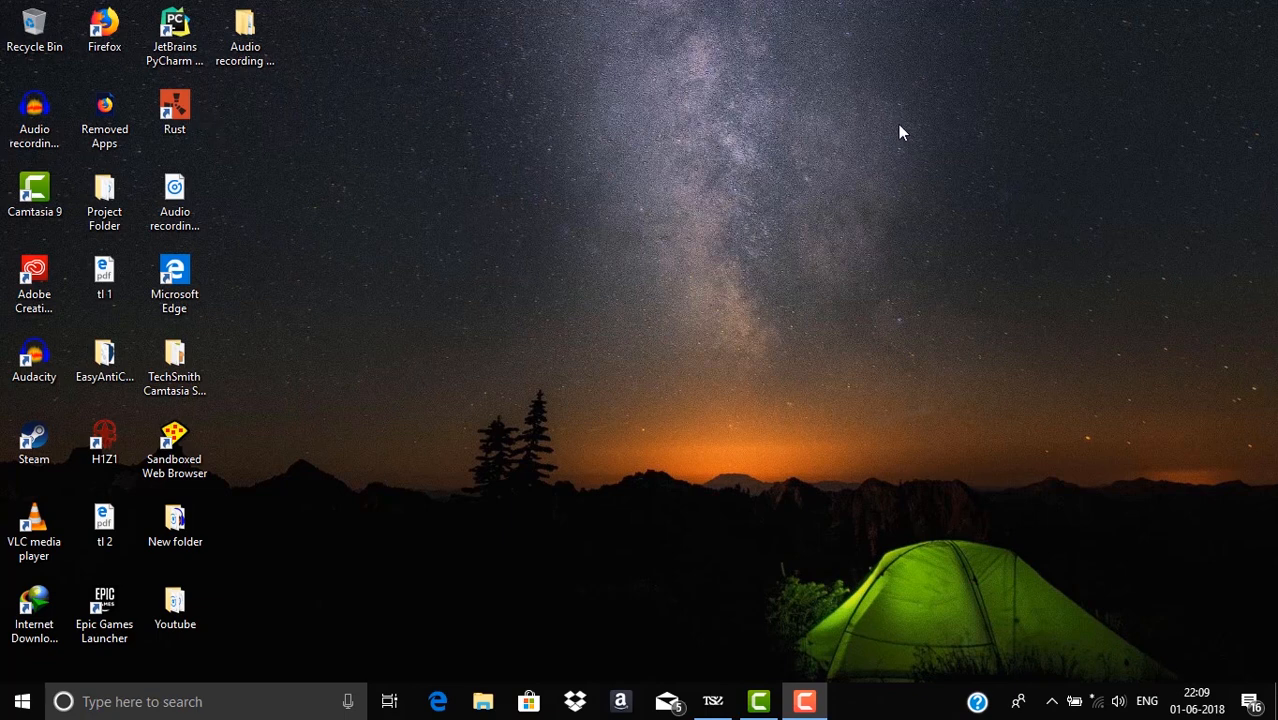
{"action": "mouse_move", "coordinate": [687, 185]}
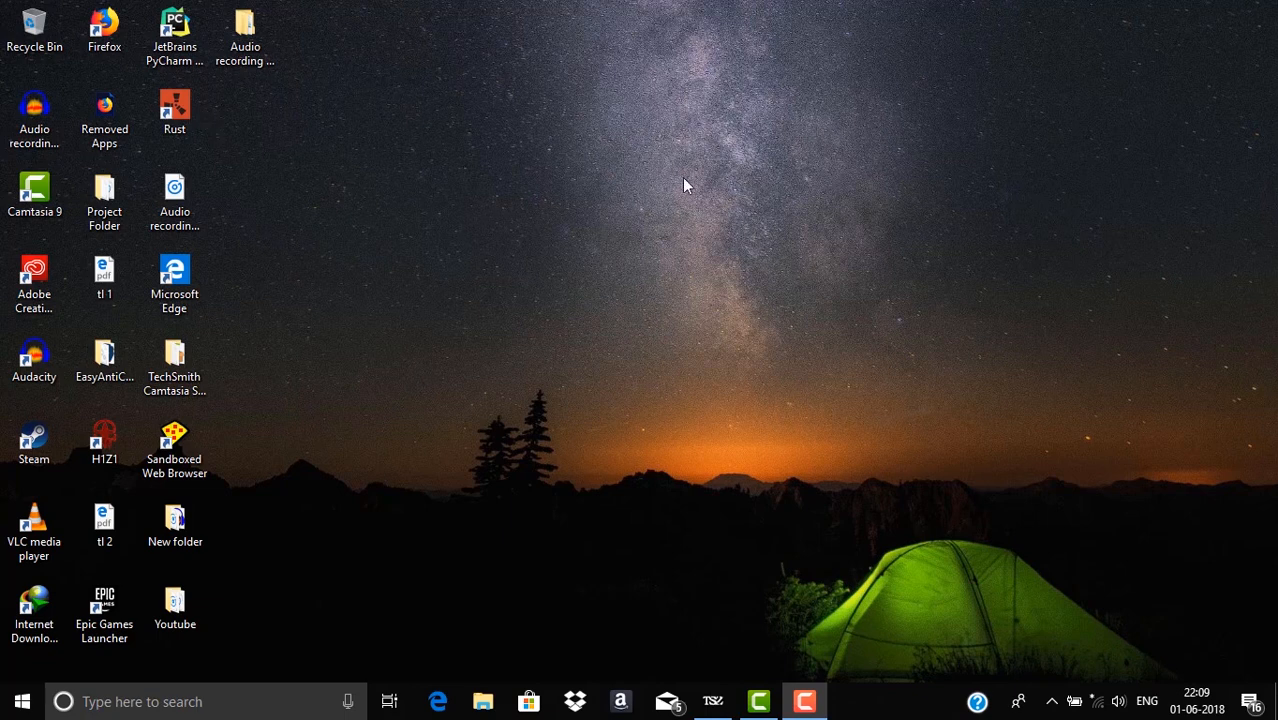
{"action": "mouse_move", "coordinate": [978, 193]}
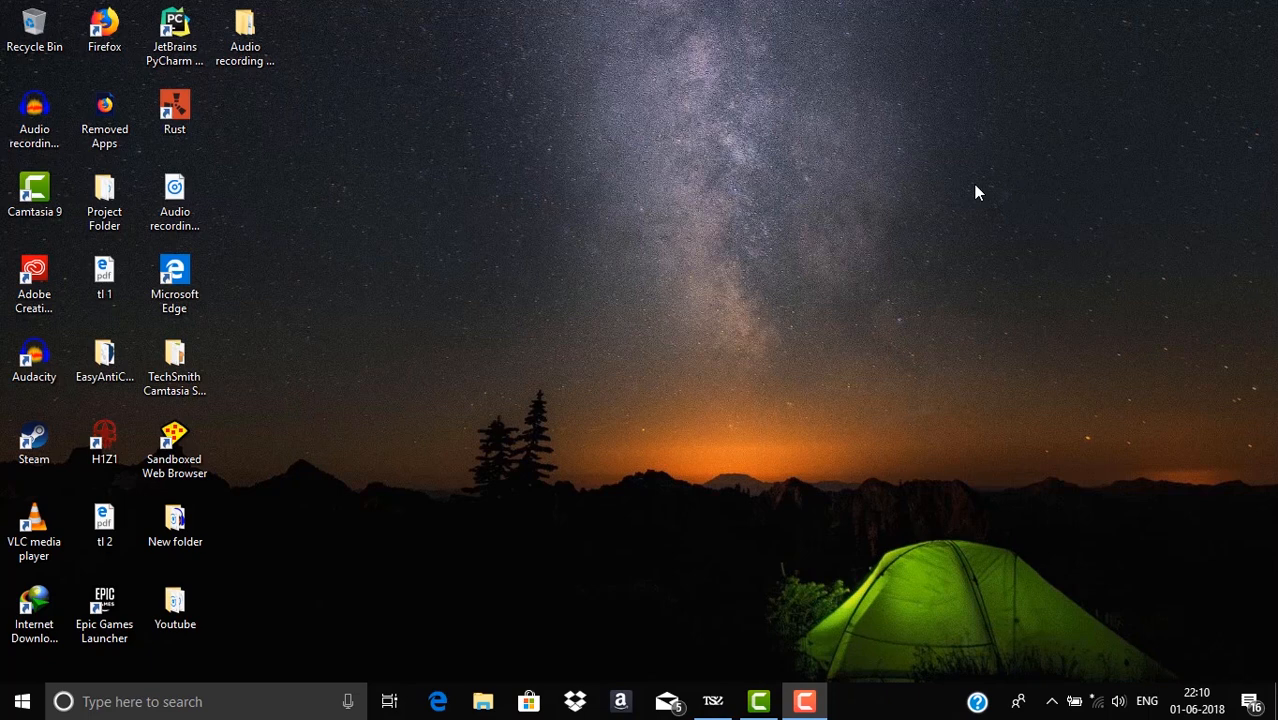
{"action": "mouse_move", "coordinate": [753, 308]}
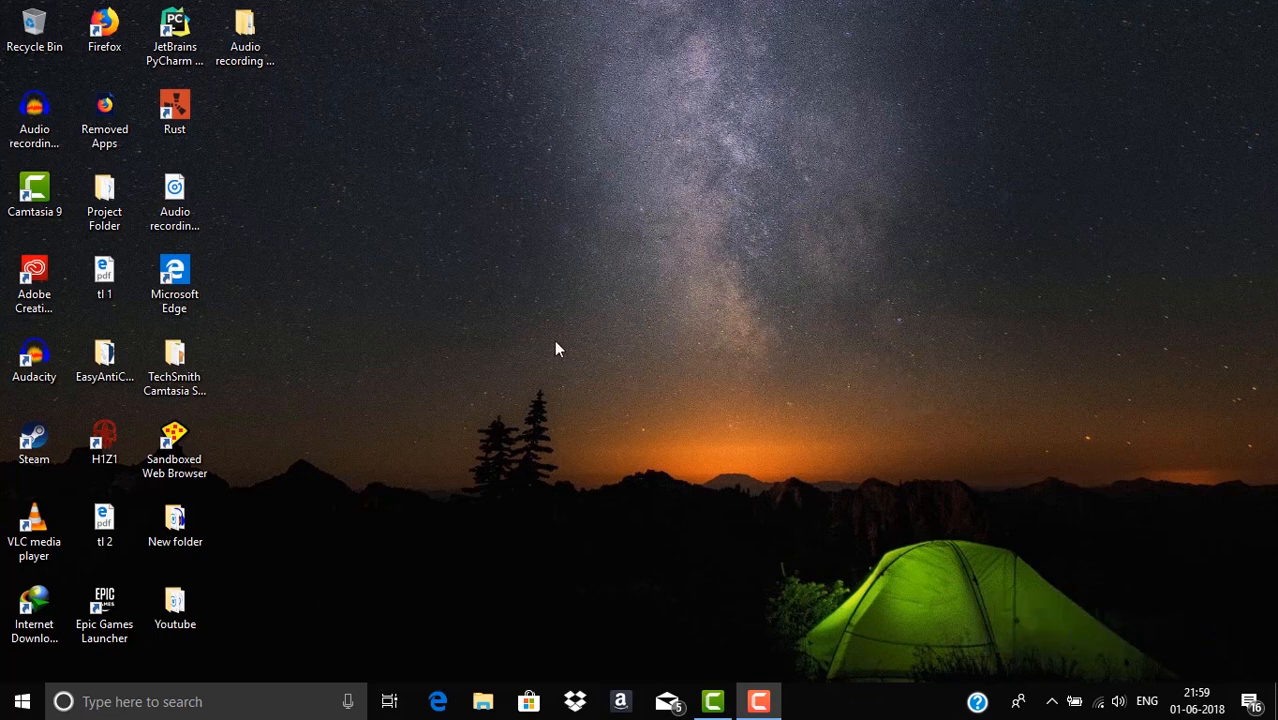
{"action": "mouse_move", "coordinate": [583, 308]}
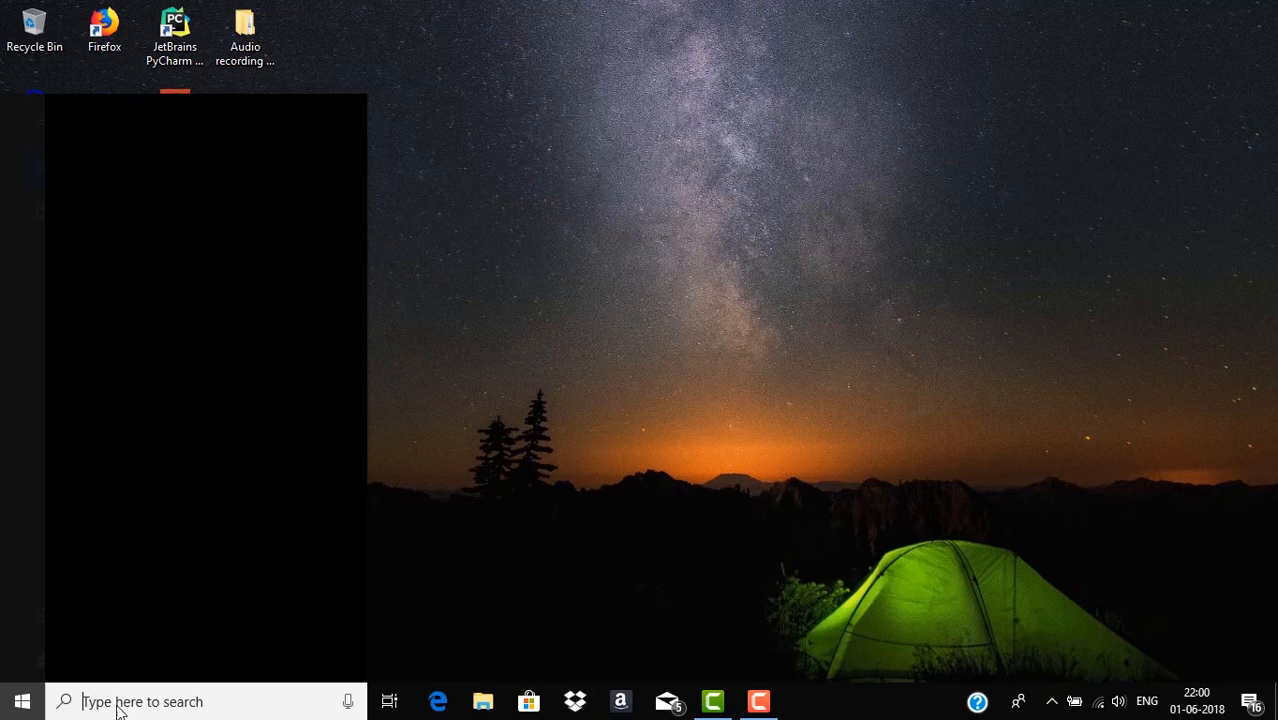
- Search Start for 'windows update' and open the Check for updates setting
{"action": "type", "text": "windows up"}
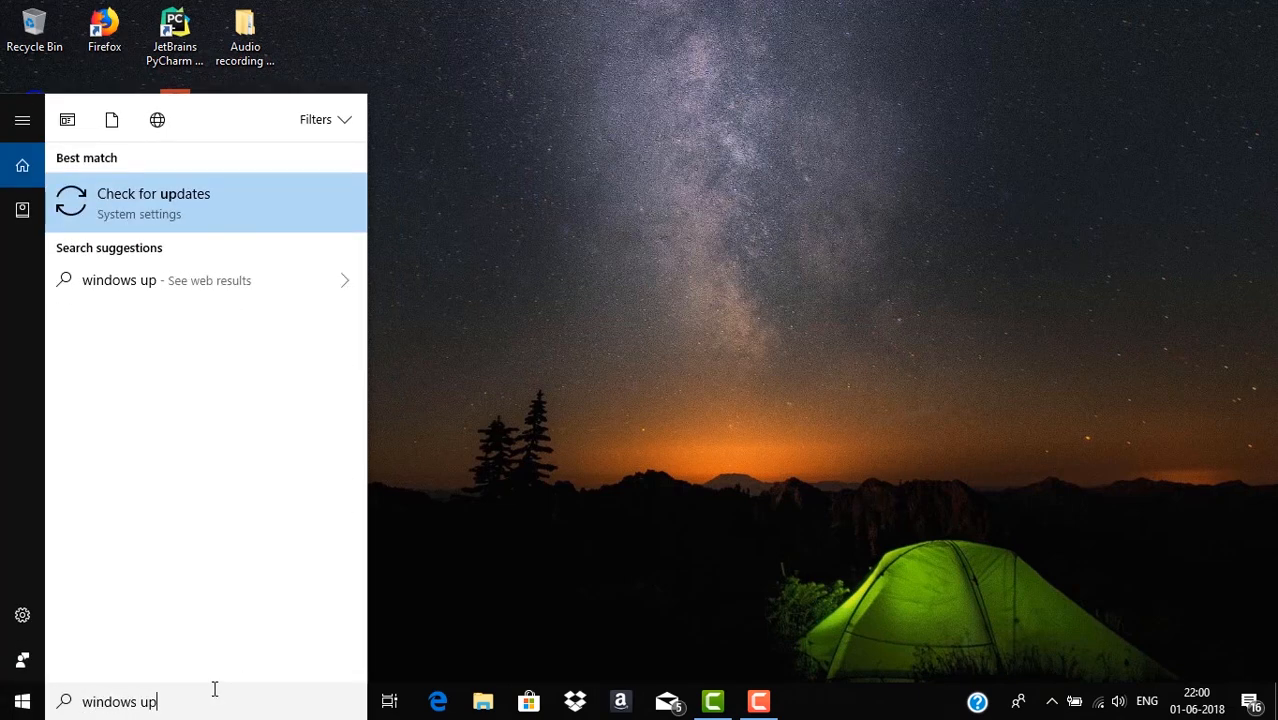
{"action": "type", "text": "date"}
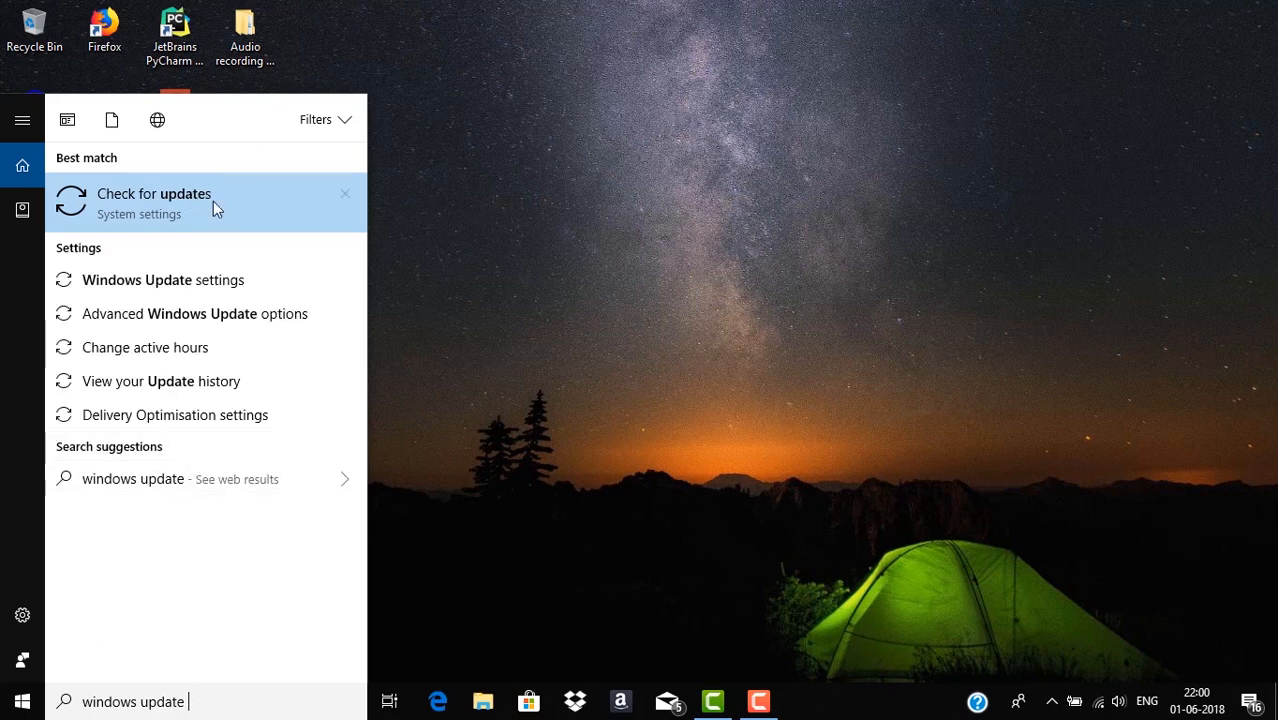
{"action": "left_click", "coordinate": [154, 200]}
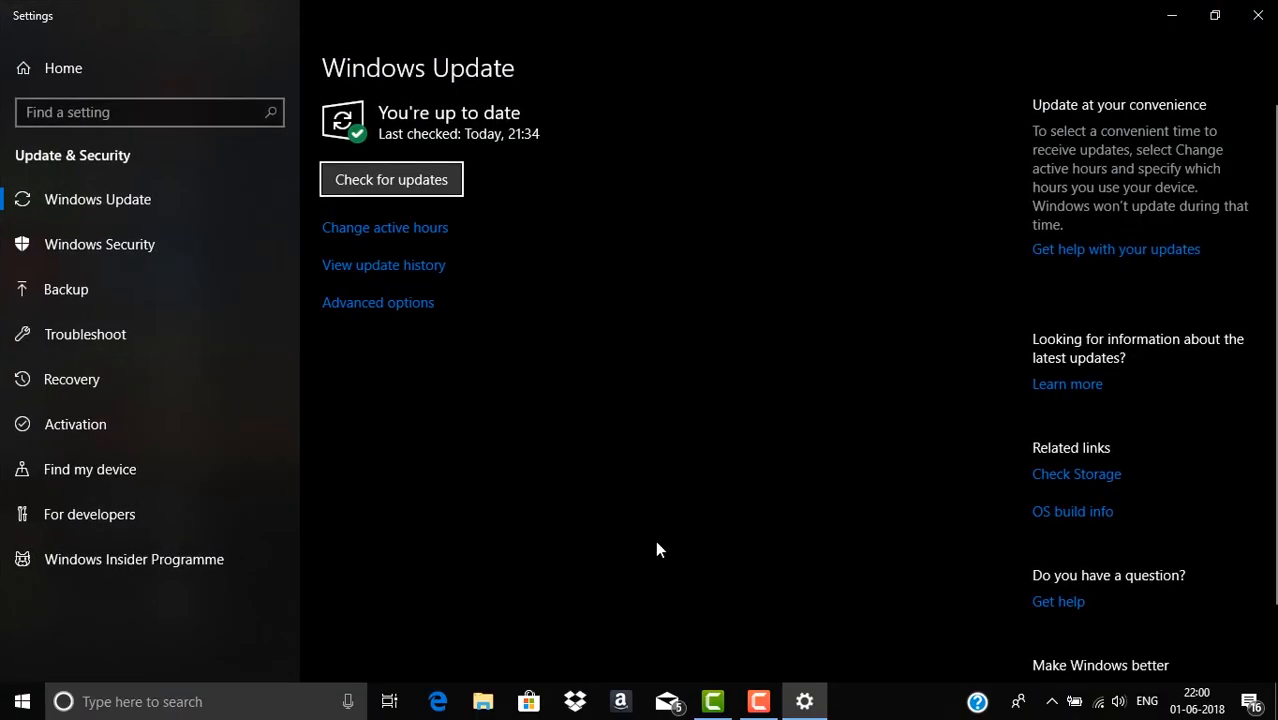
{"action": "mouse_move", "coordinate": [405, 305]}
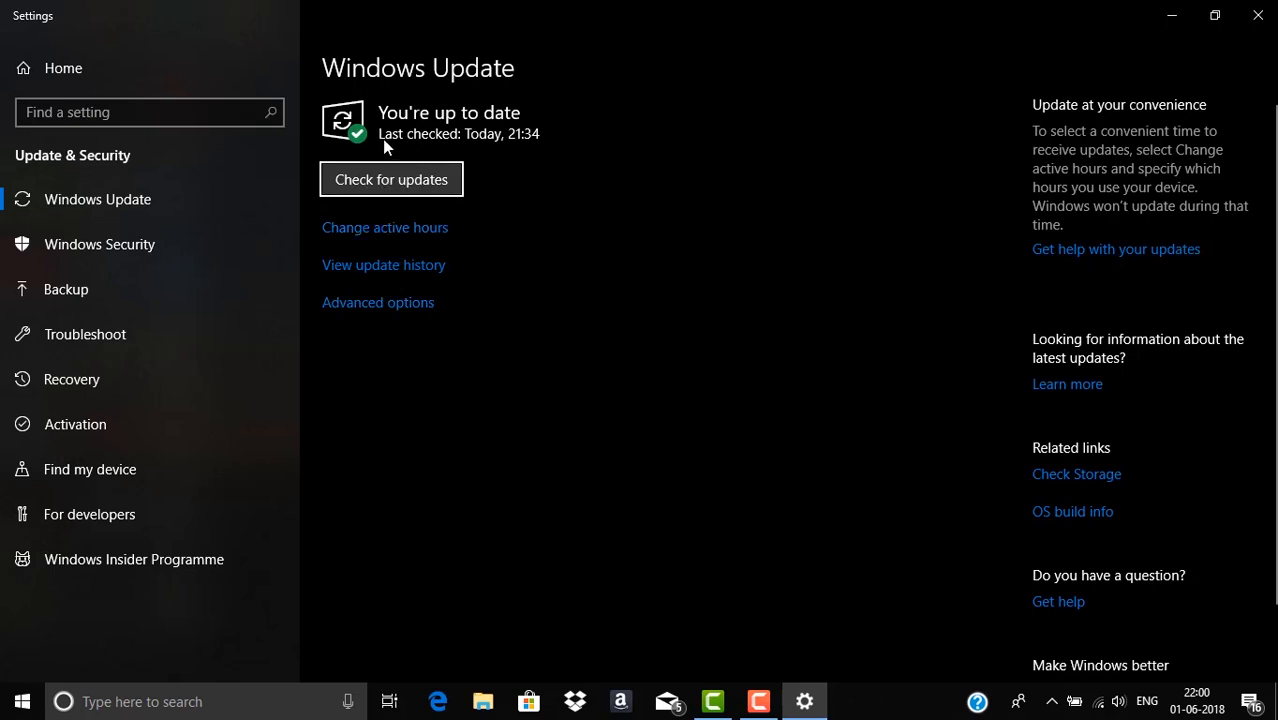
{"action": "mouse_move", "coordinate": [510, 143]}
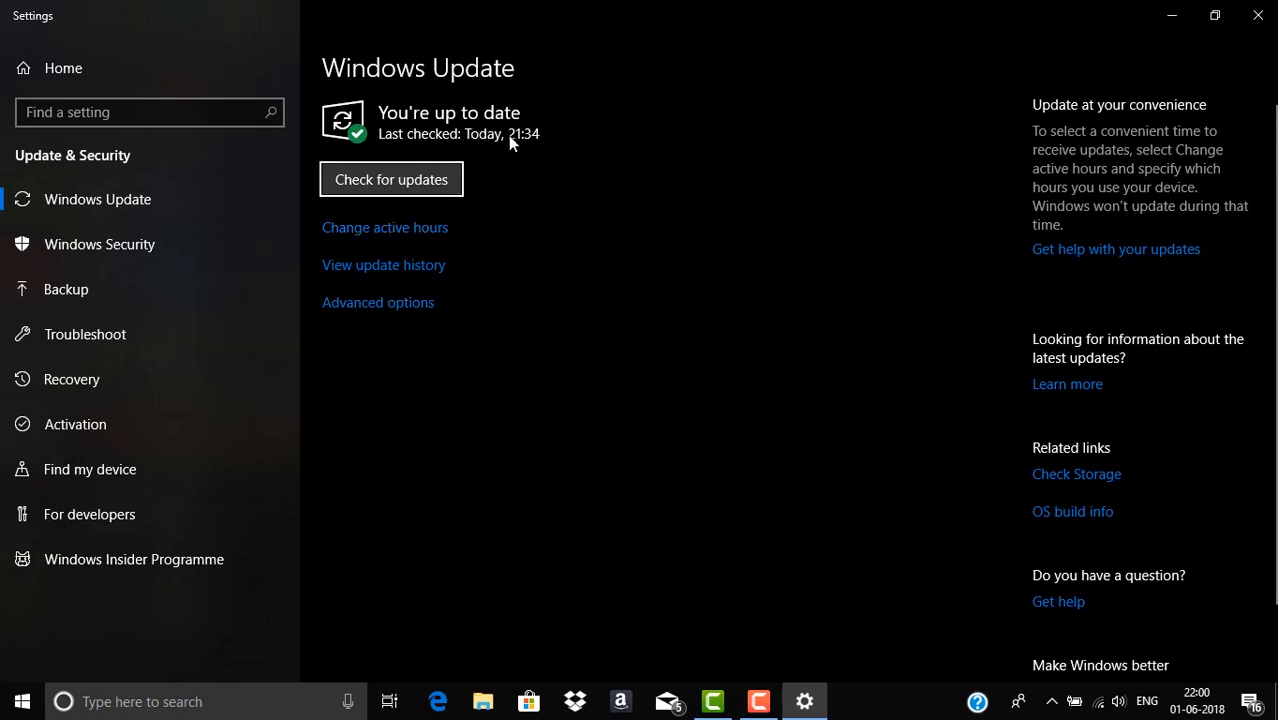
{"action": "mouse_move", "coordinate": [925, 269]}
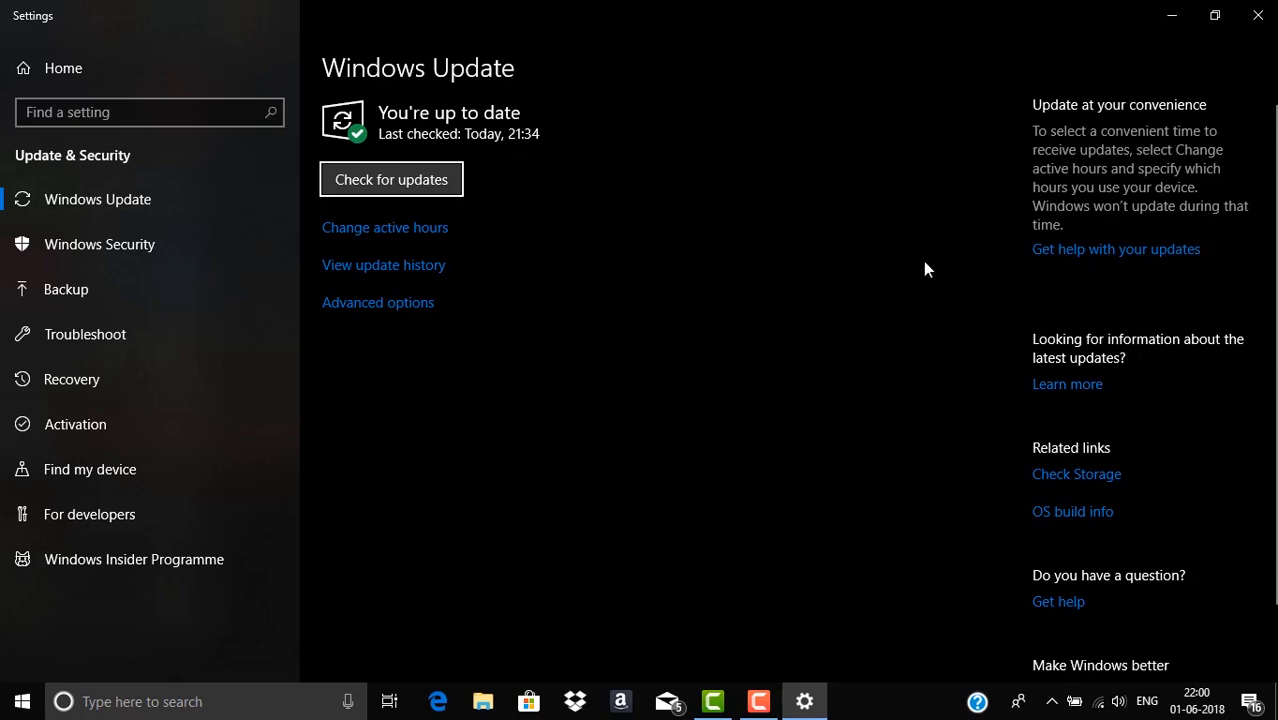
{"action": "mouse_move", "coordinate": [528, 281]}
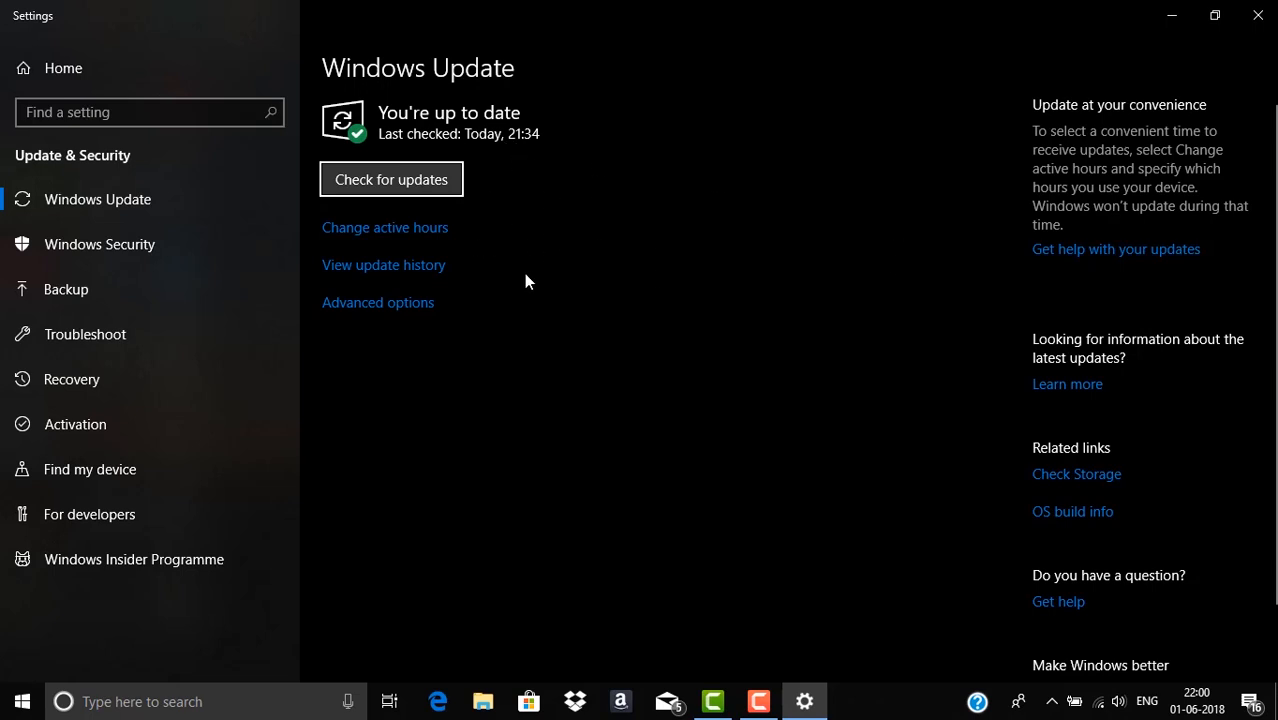
{"action": "mouse_move", "coordinate": [383, 264]}
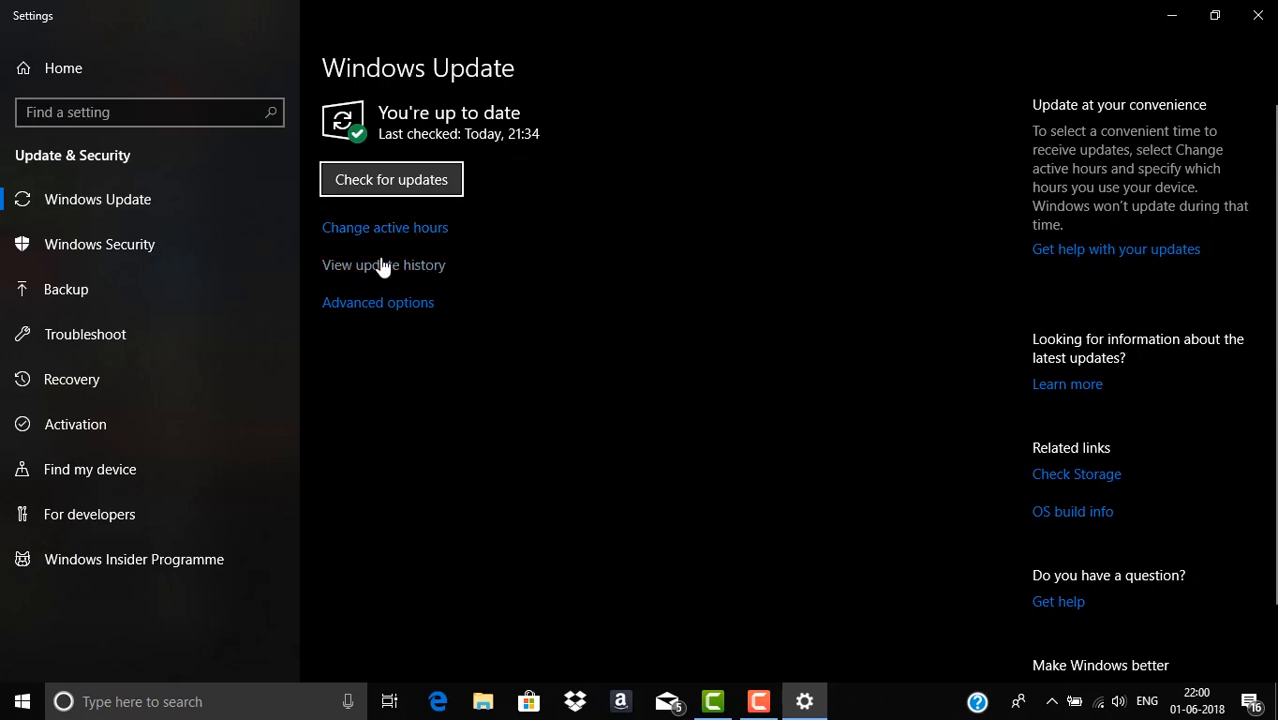
- View update history listing the version 1803 feature update and a quality update
{"action": "left_click", "coordinate": [383, 264]}
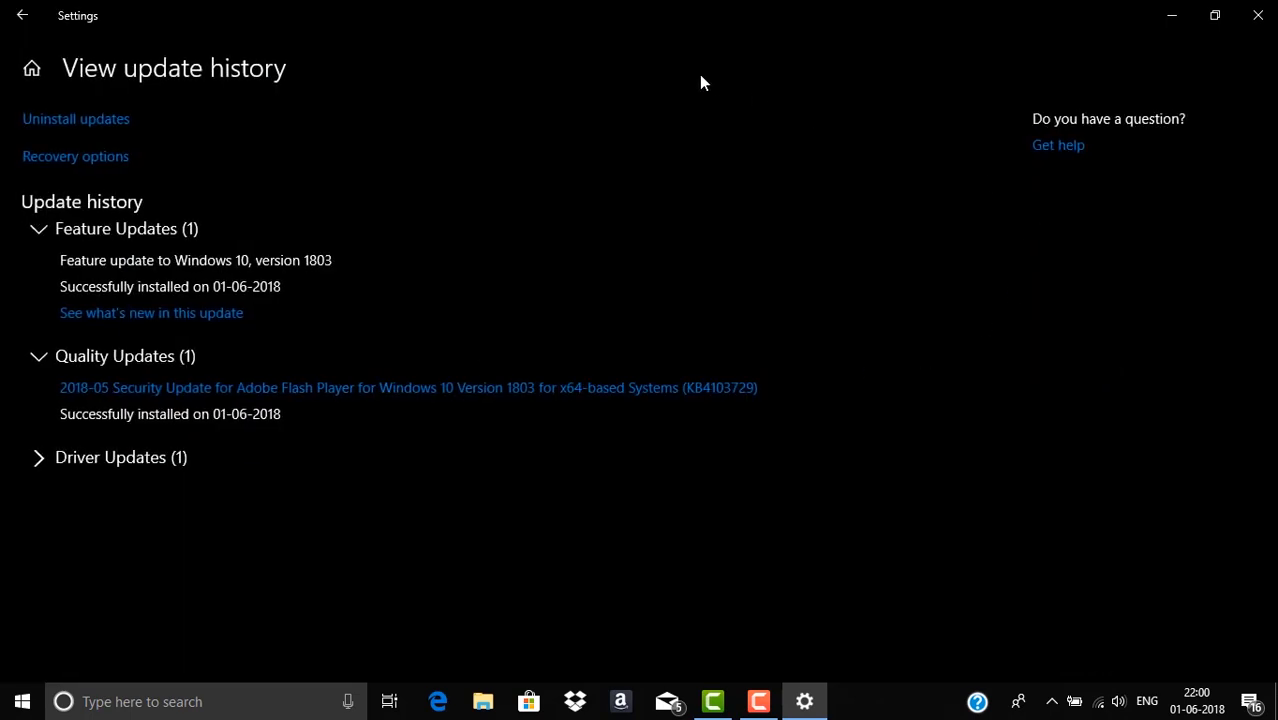
{"action": "mouse_move", "coordinate": [337, 271]}
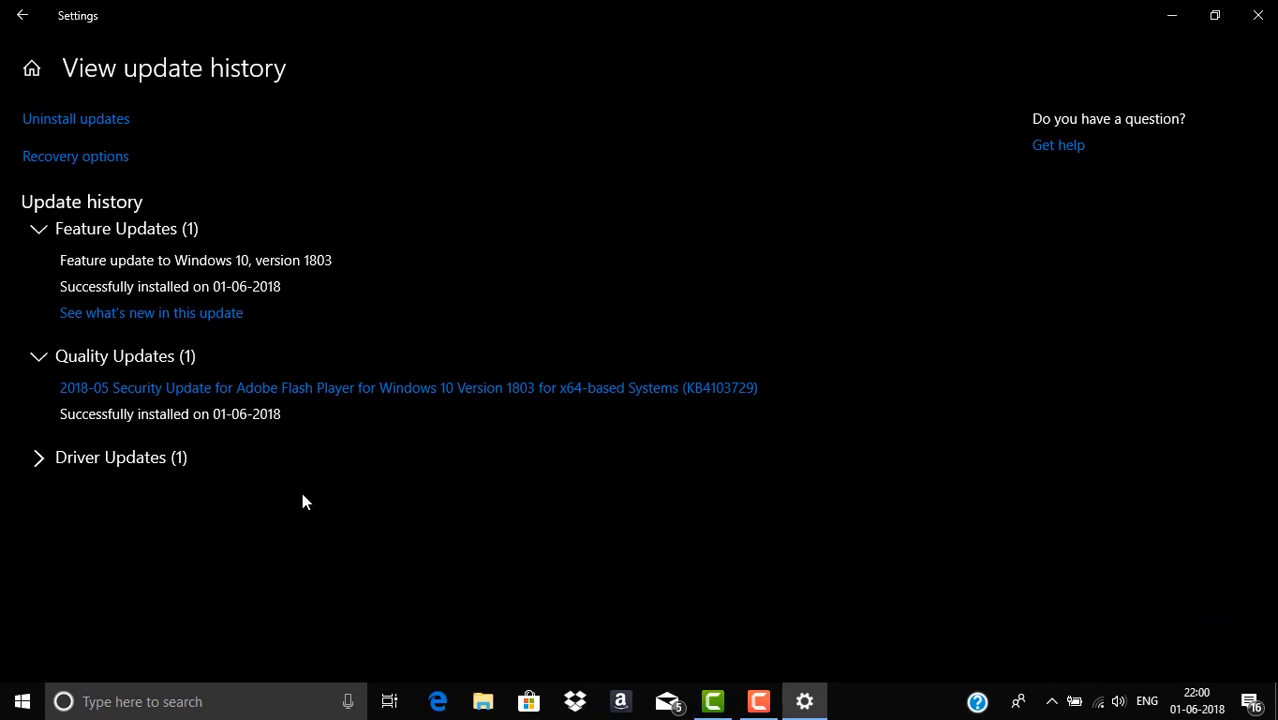
{"action": "mouse_move", "coordinate": [531, 474]}
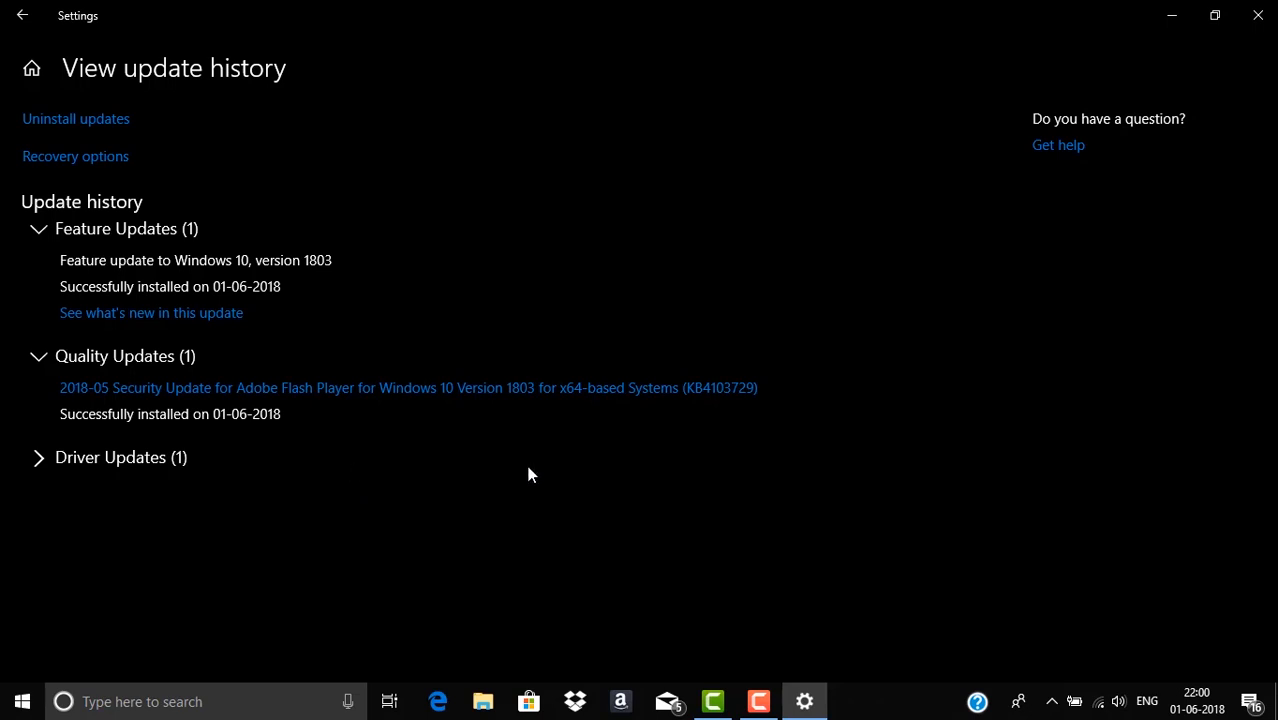
{"action": "mouse_move", "coordinate": [105, 88]}
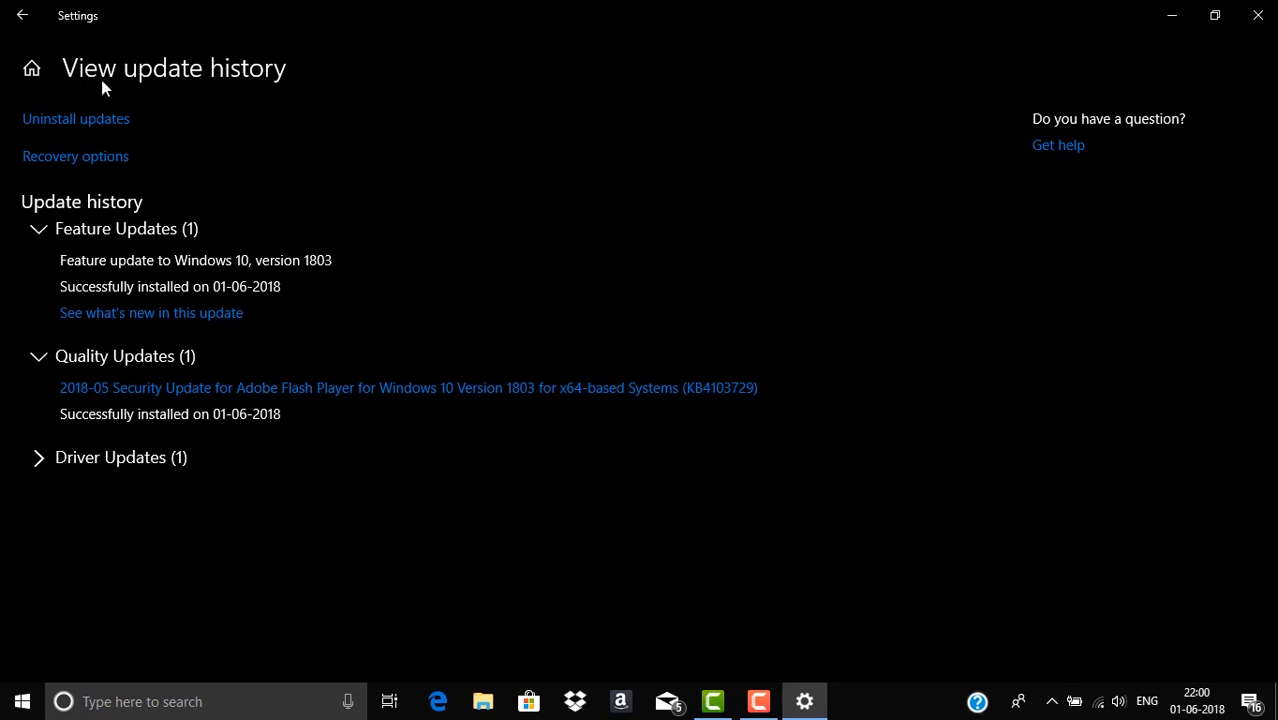
- Go back from update history to the main Windows Update page
{"action": "left_click", "coordinate": [22, 15]}
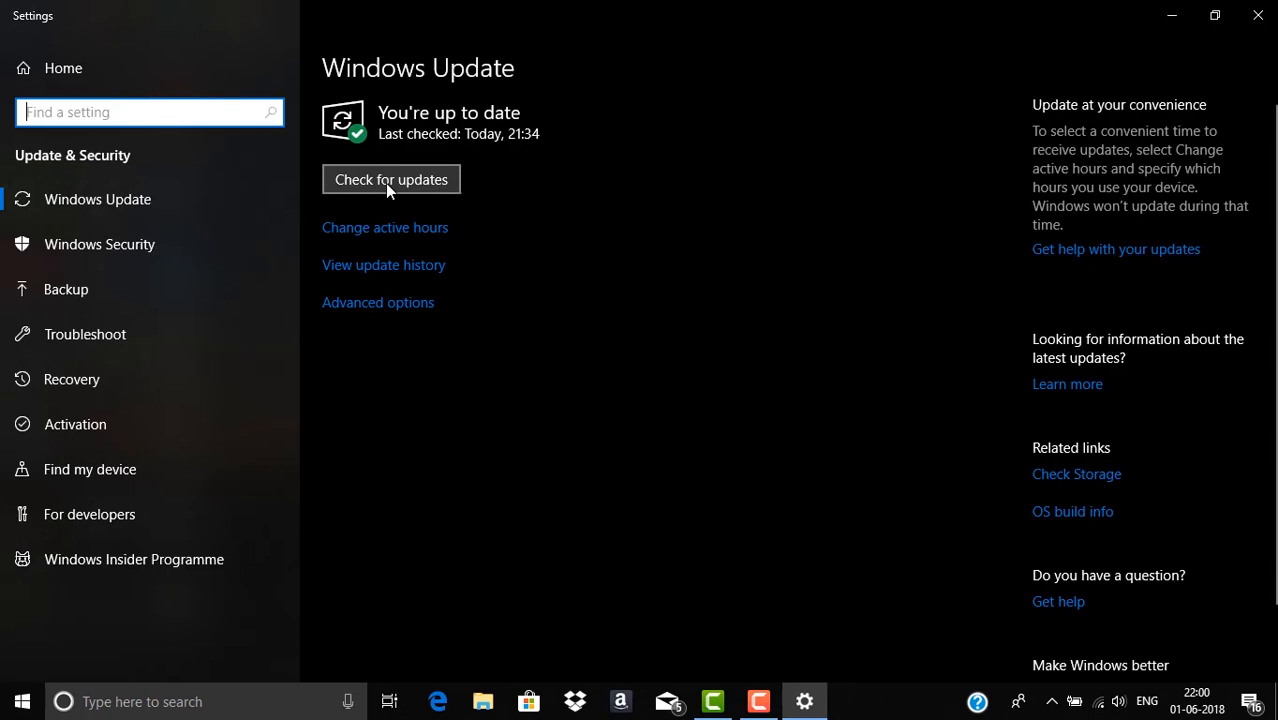
{"action": "mouse_move", "coordinate": [504, 189]}
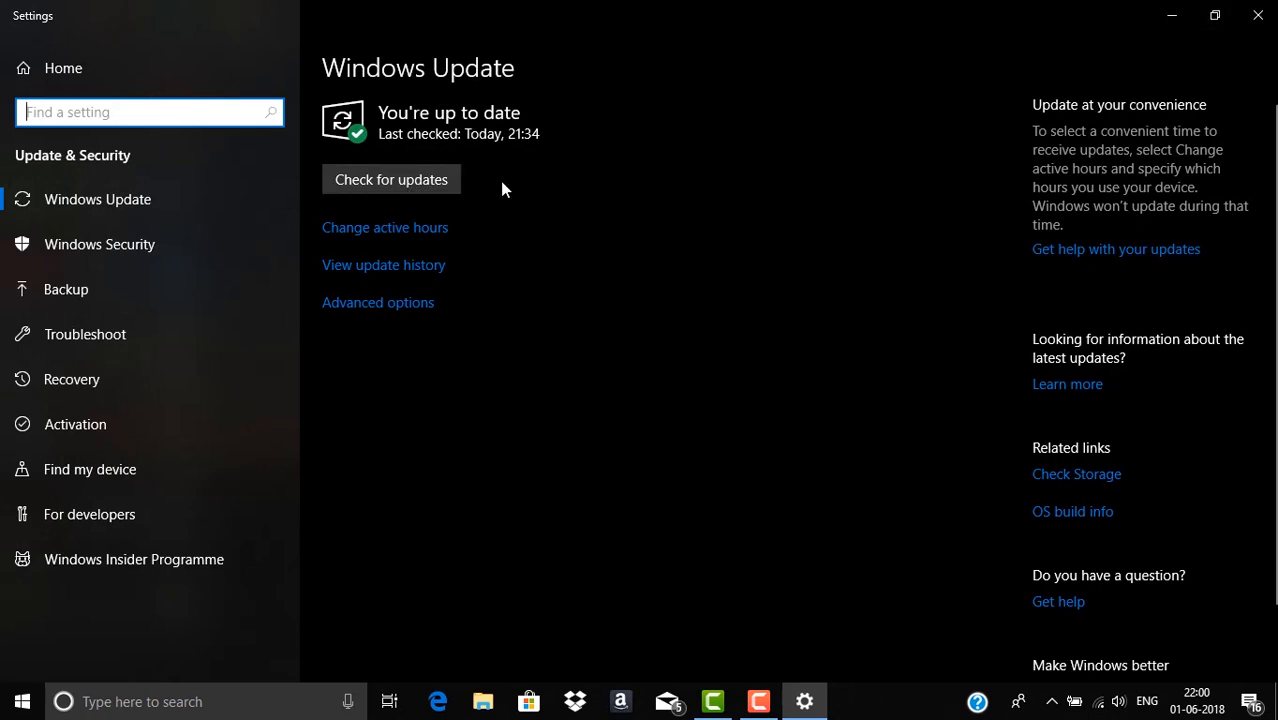
{"action": "mouse_move", "coordinate": [649, 288]}
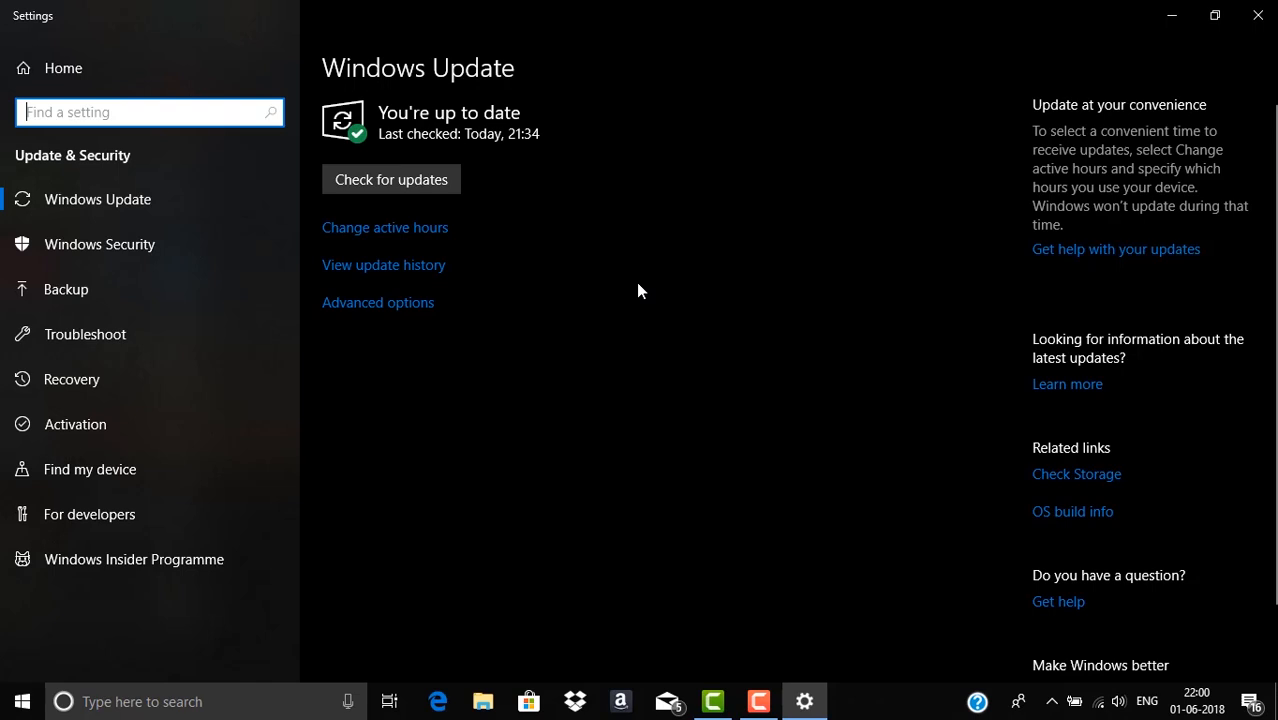
{"action": "mouse_move", "coordinate": [636, 307]}
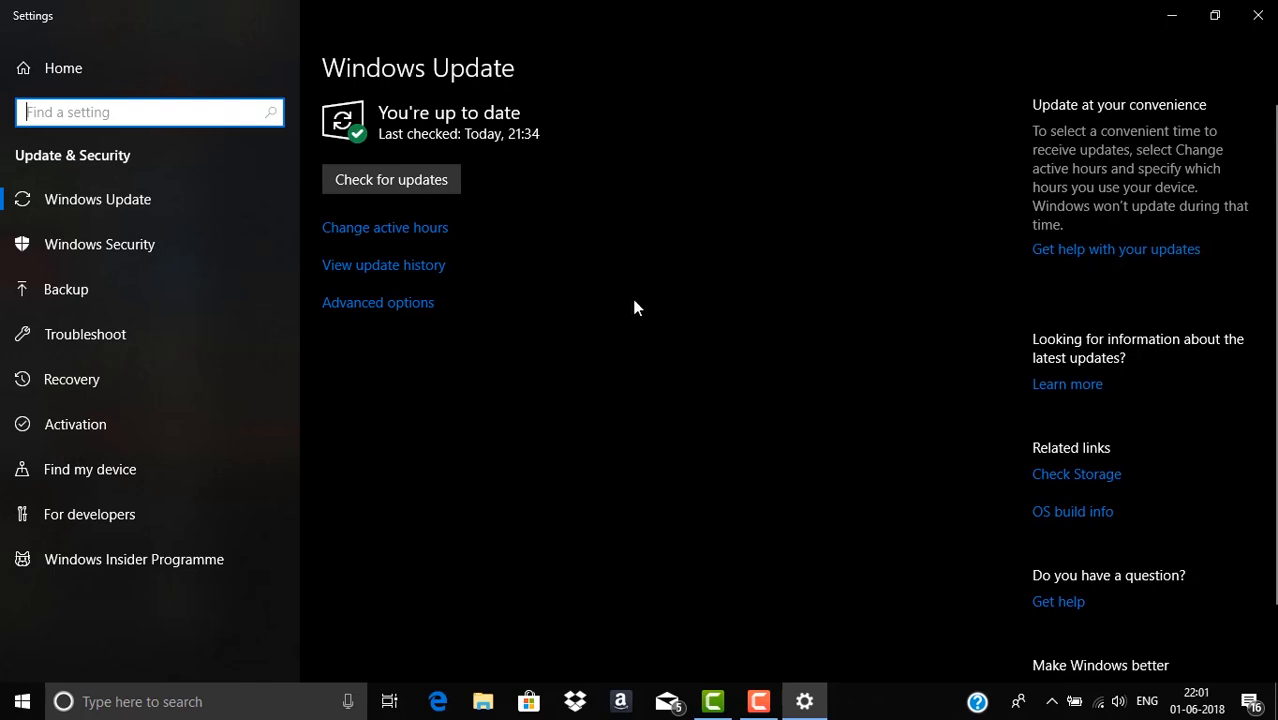
{"action": "mouse_move", "coordinate": [676, 291]}
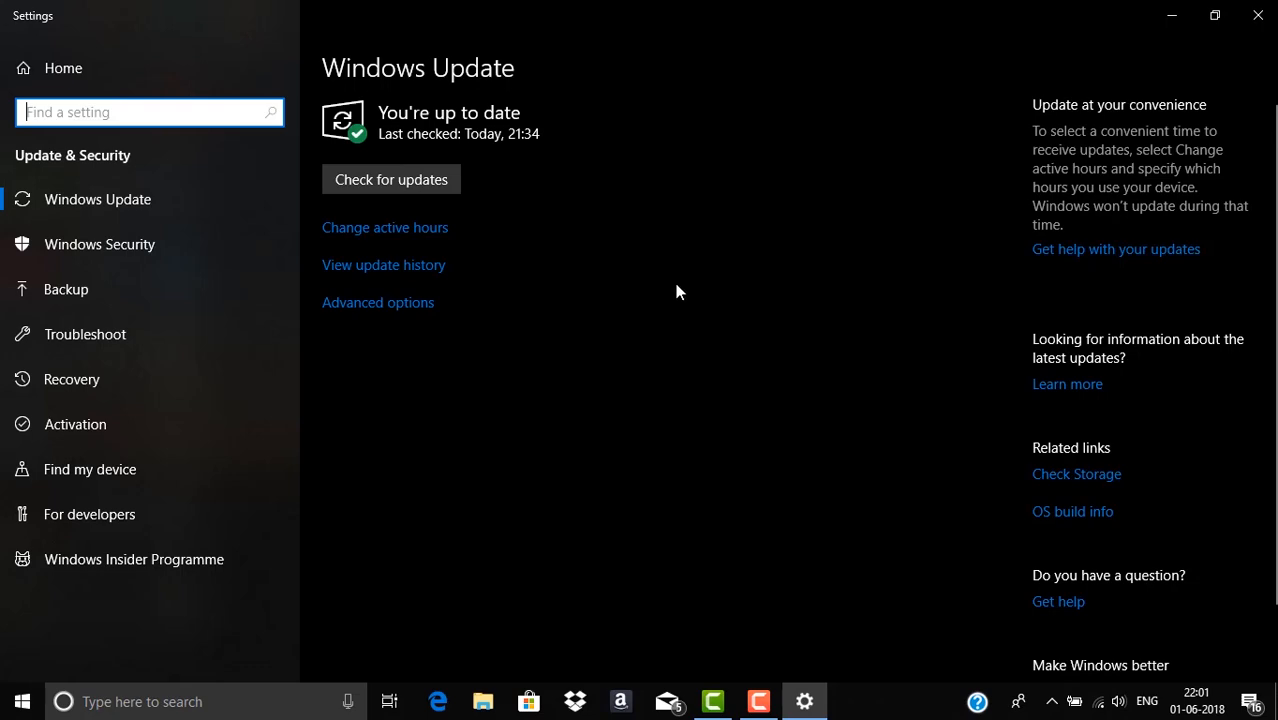
{"action": "mouse_move", "coordinate": [659, 184]}
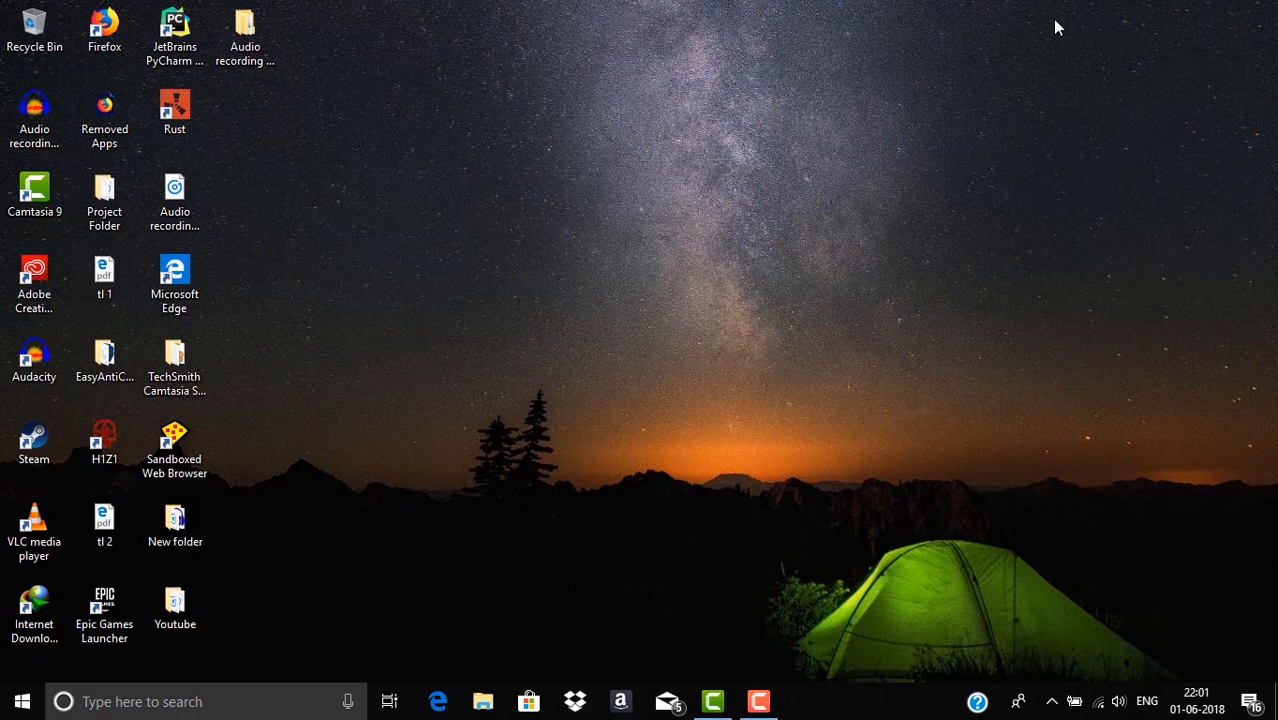
{"action": "mouse_move", "coordinate": [697, 169]}
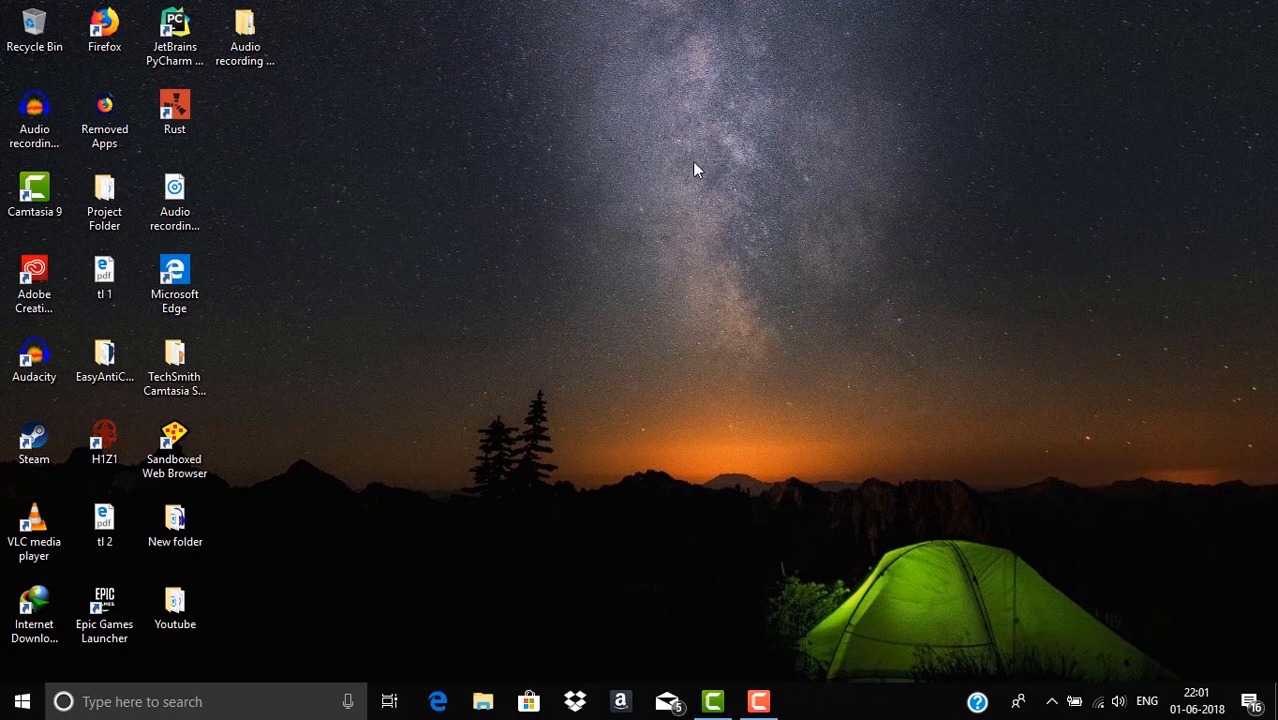
- Open Display settings from the desktop shortcut menu and scroll toward Graphics settings
{"action": "right_click", "coordinate": [697, 169]}
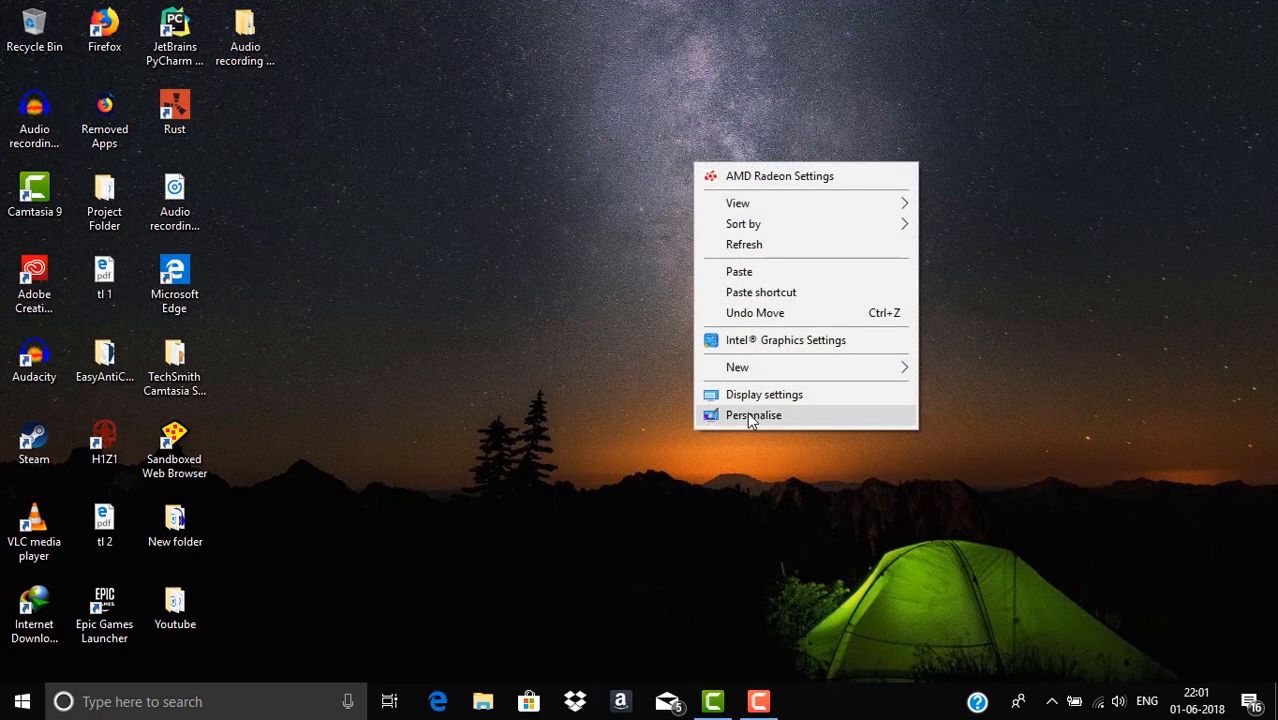
{"action": "left_click", "coordinate": [753, 415]}
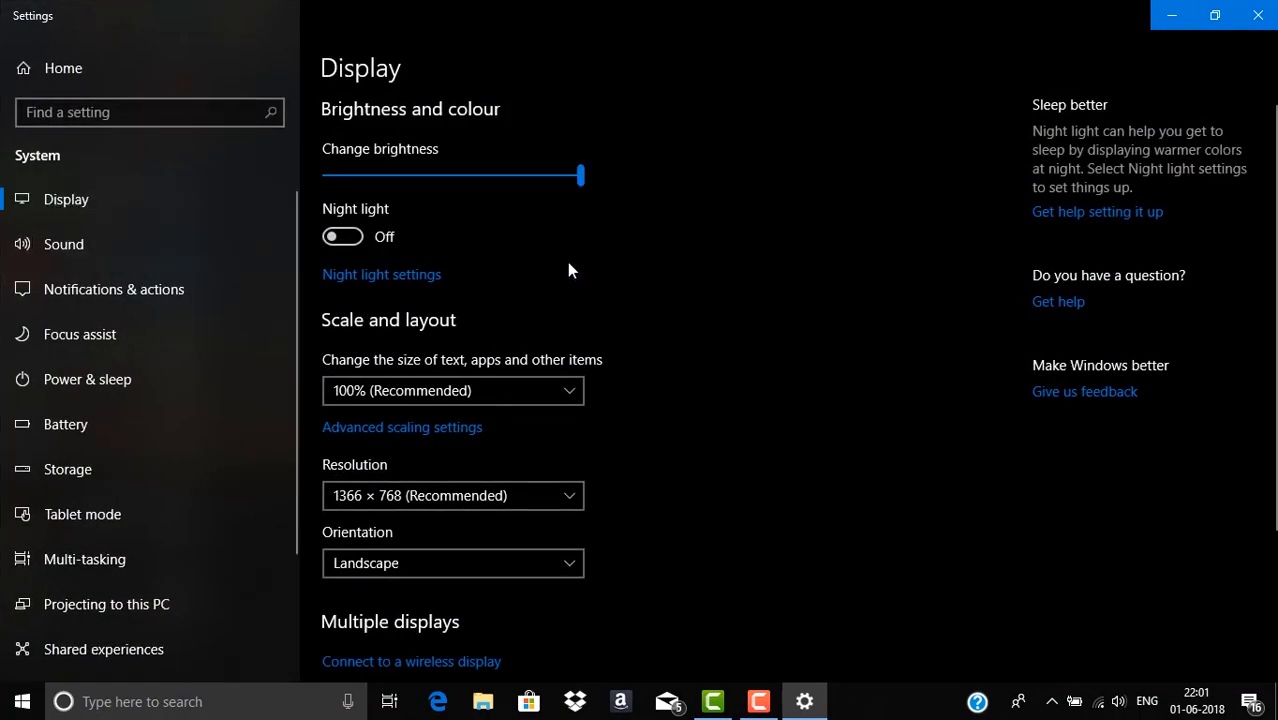
{"action": "scroll", "scroll_direction": "down", "scroll_amount": 3}
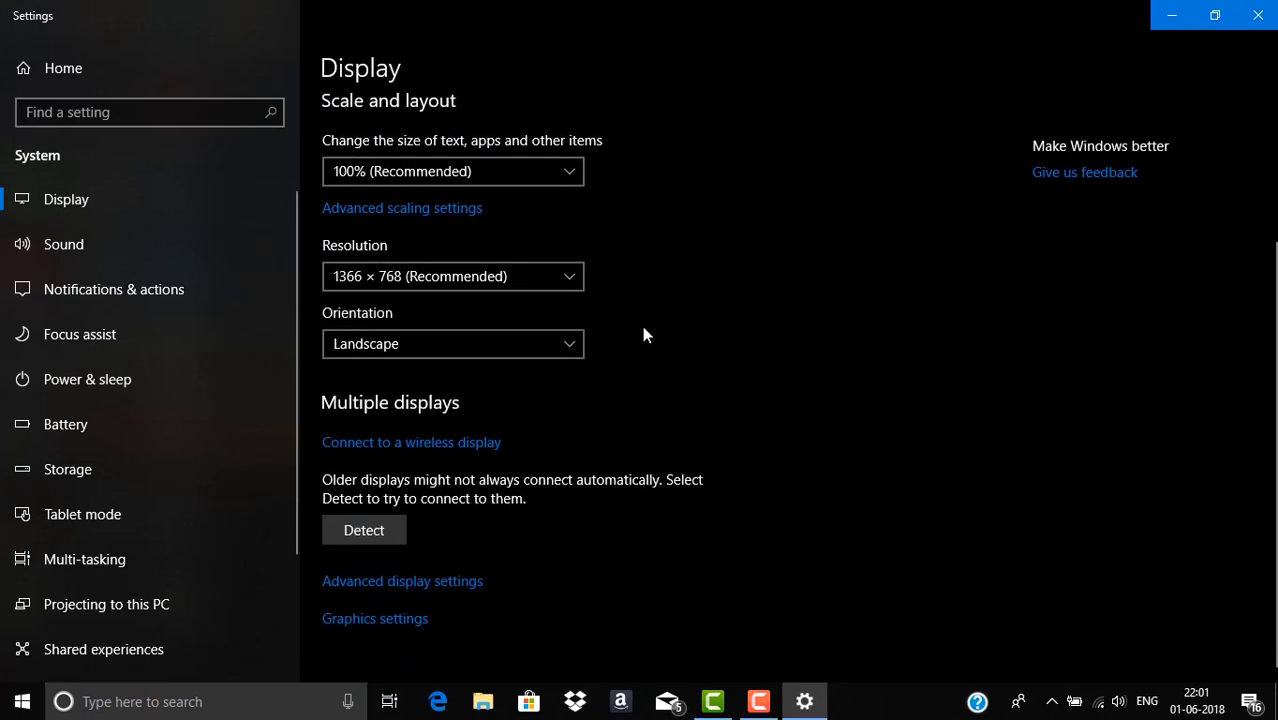
{"action": "mouse_move", "coordinate": [375, 618]}
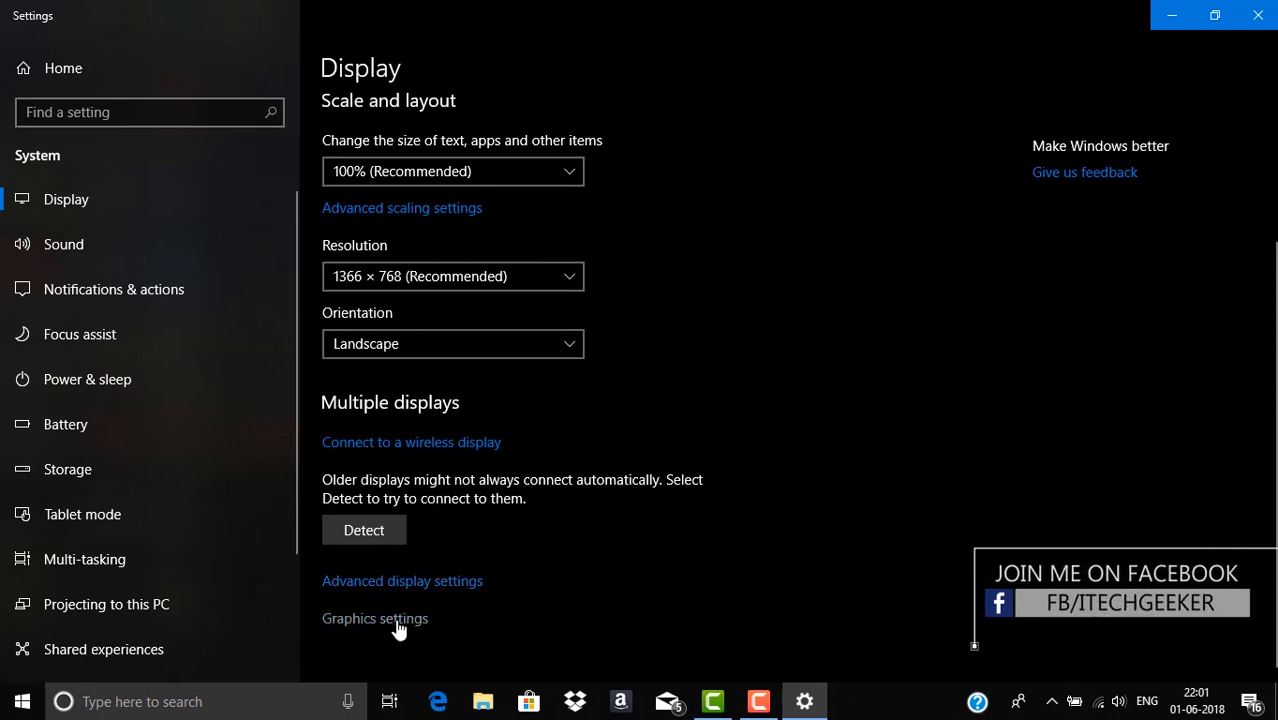
{"action": "mouse_move", "coordinate": [355, 628]}
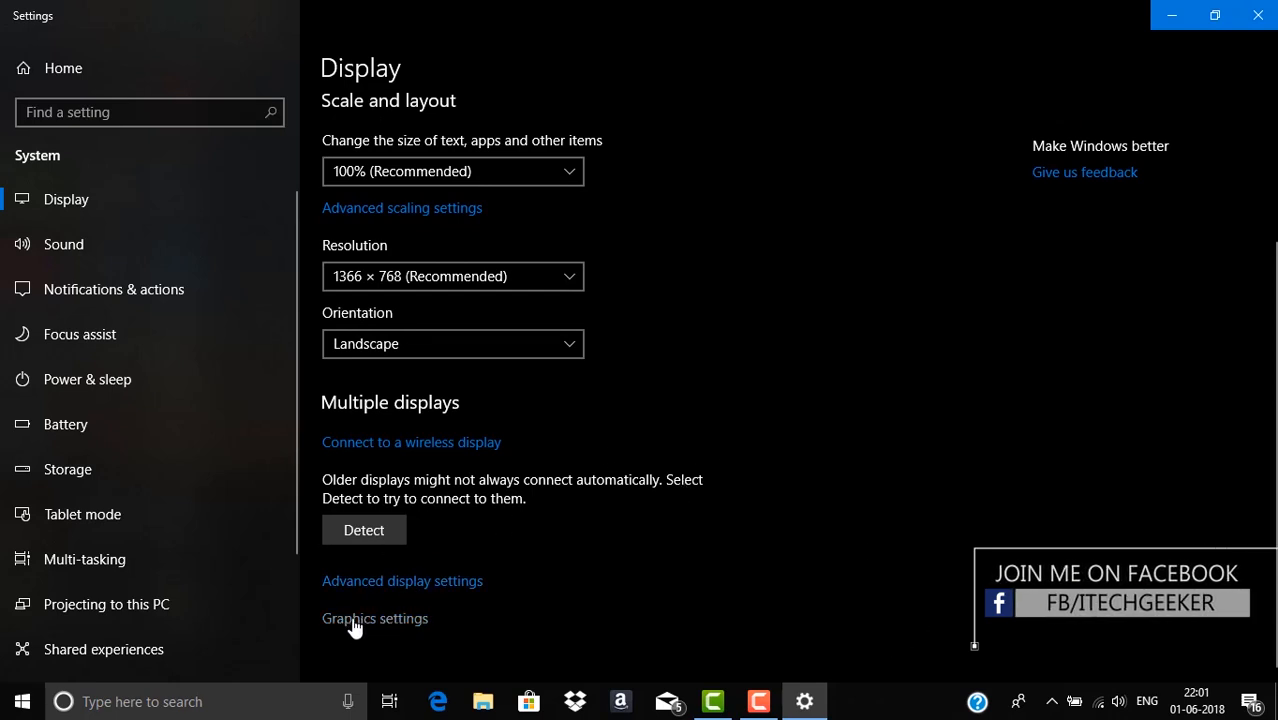
- Open Graphics settings, expand the Fortnite entry, and keep Classic app as the app type
{"action": "left_click", "coordinate": [375, 618]}
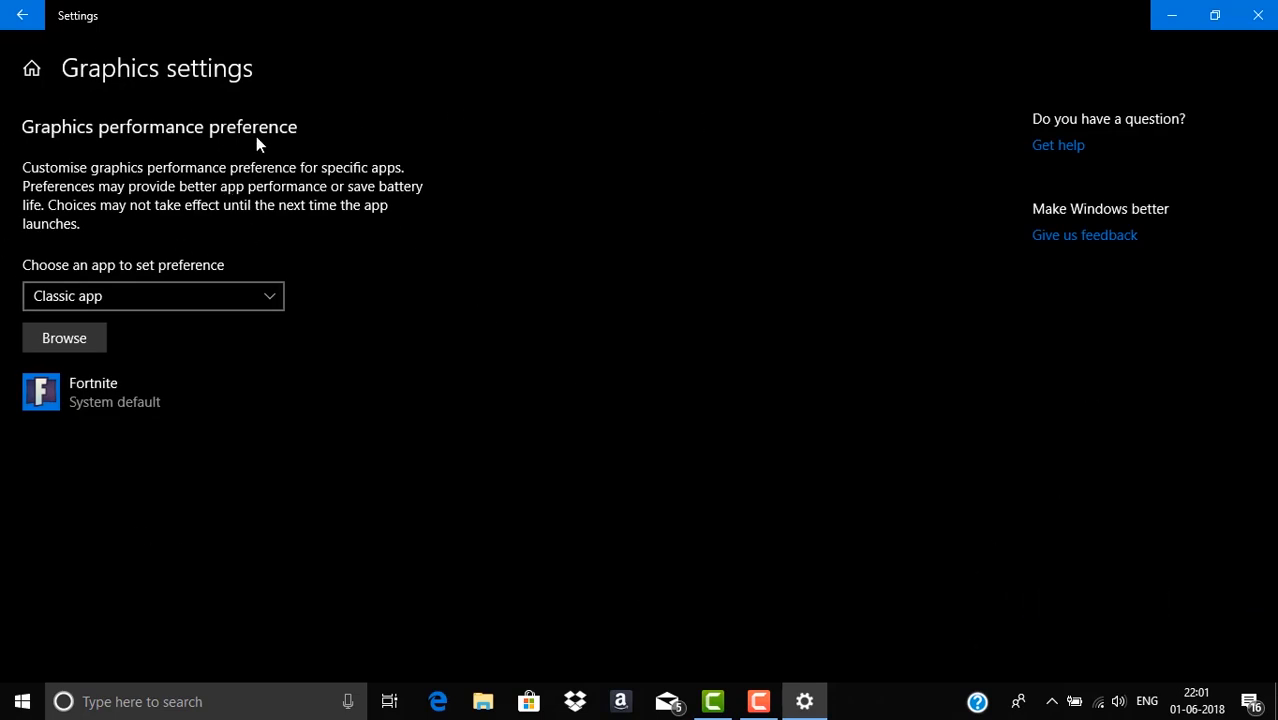
{"action": "mouse_move", "coordinate": [500, 83]}
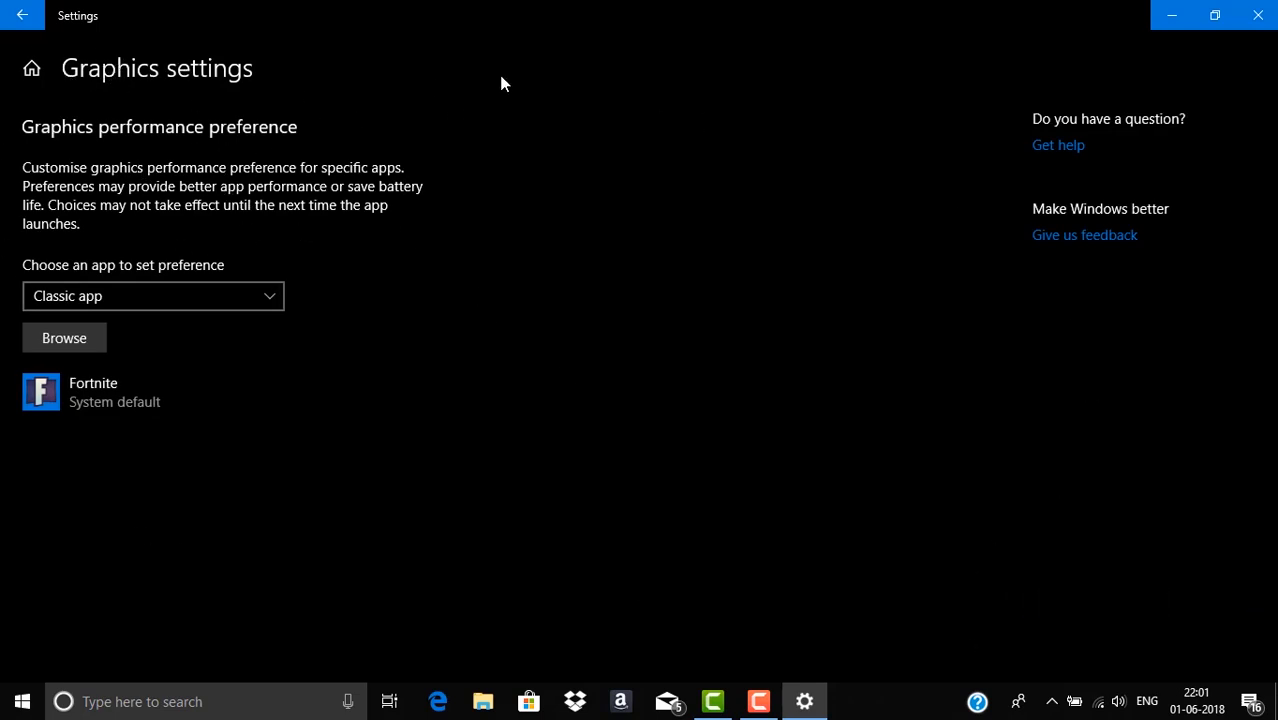
{"action": "mouse_move", "coordinate": [370, 277]}
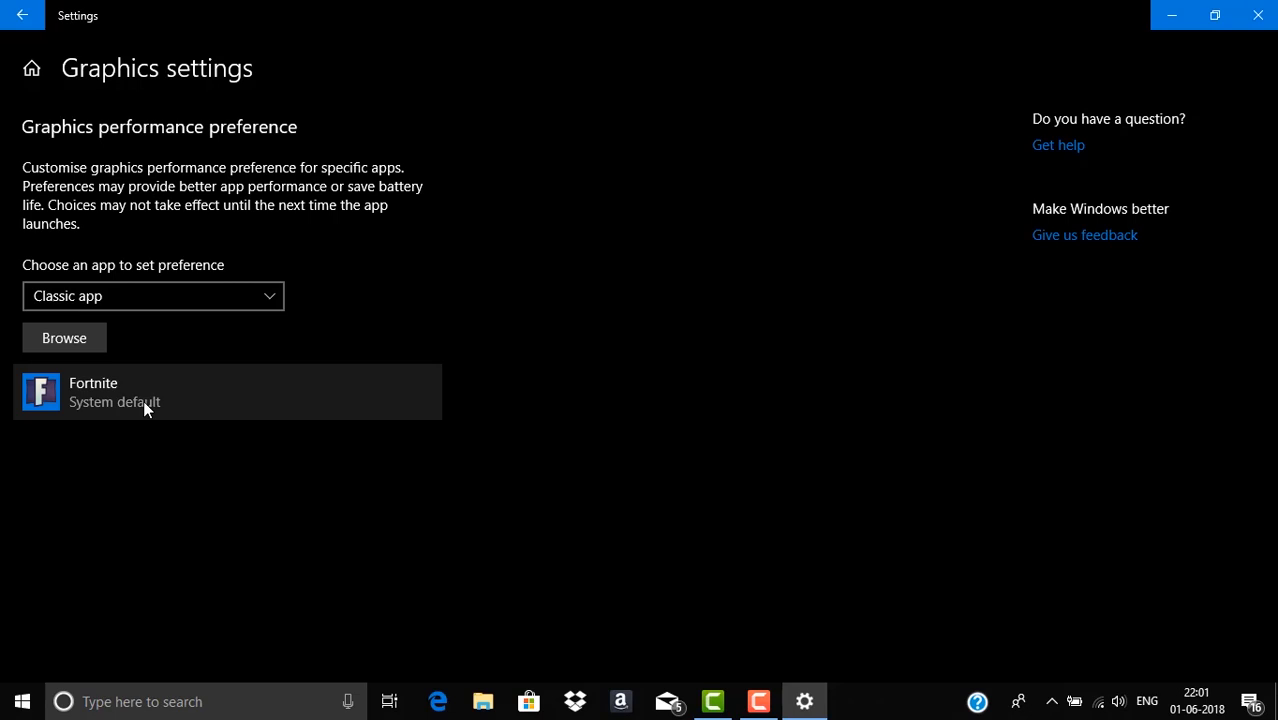
{"action": "mouse_move", "coordinate": [143, 414]}
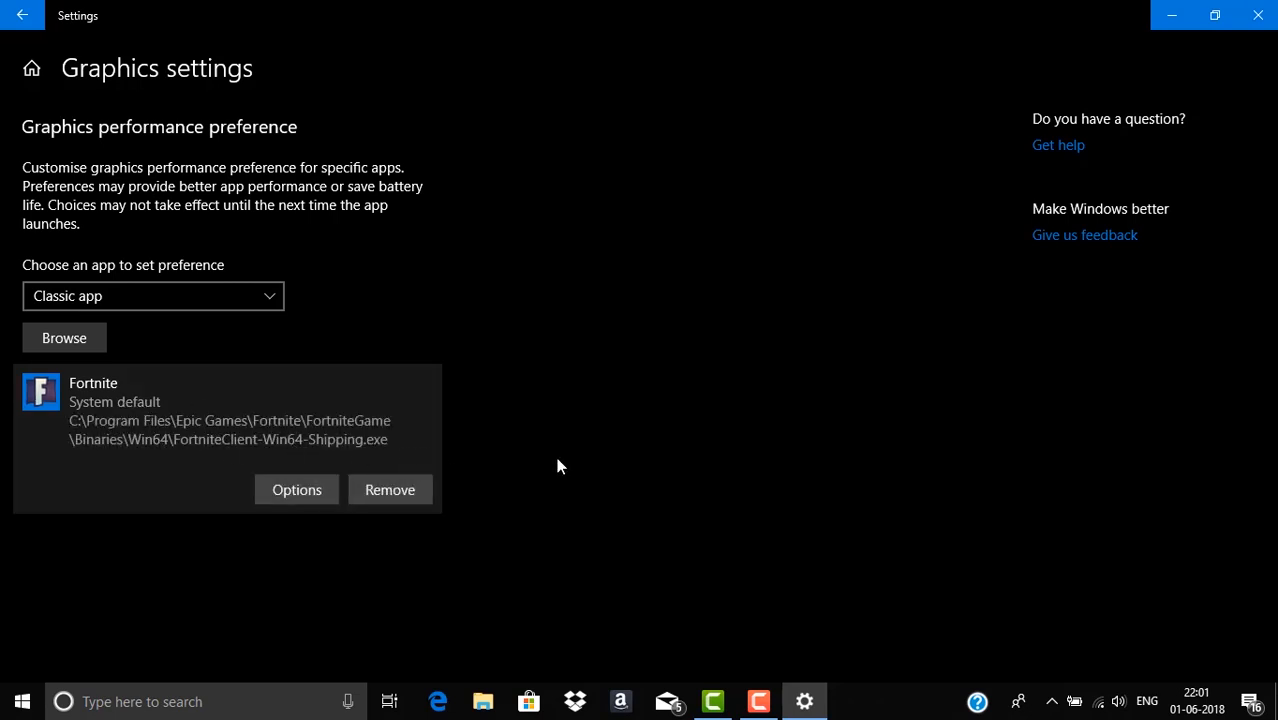
{"action": "left_click", "coordinate": [152, 296]}
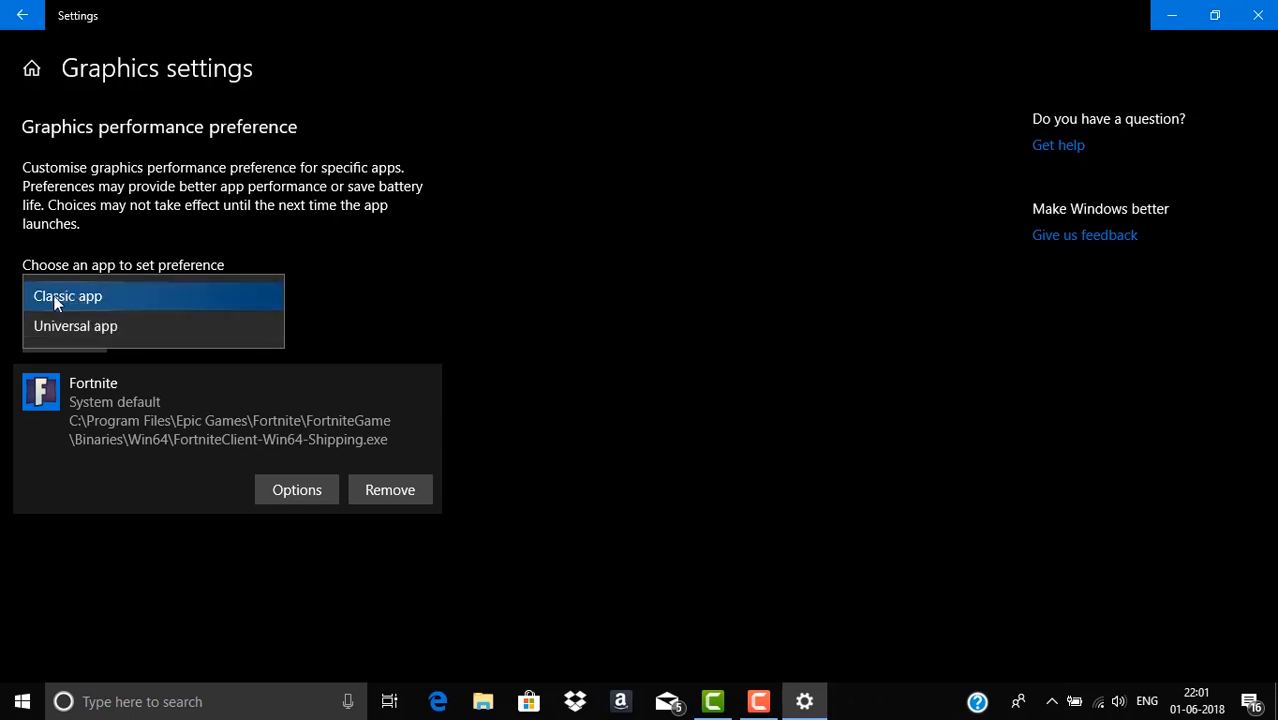
{"action": "left_click", "coordinate": [67, 295]}
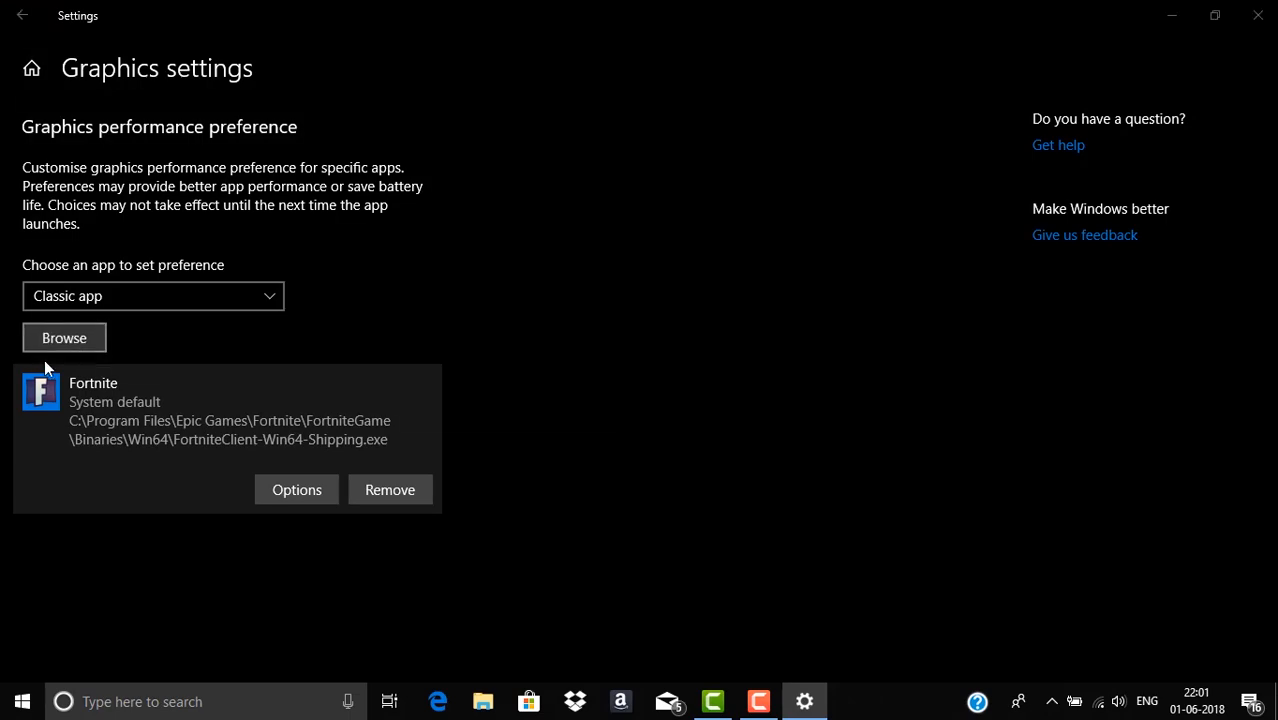
- Browse to the GTA 5 folder and add GTA5.exe to the graphics preference list
{"action": "left_click", "coordinate": [64, 337]}
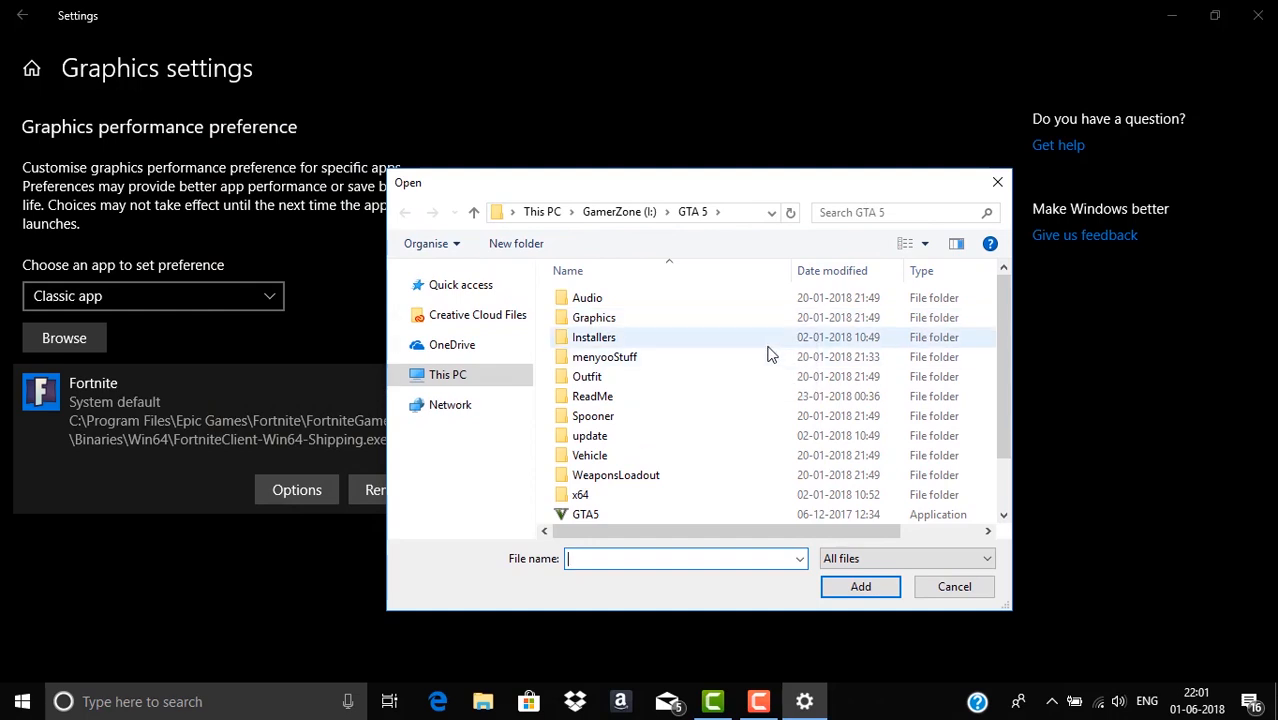
{"action": "mouse_move", "coordinate": [593, 337]}
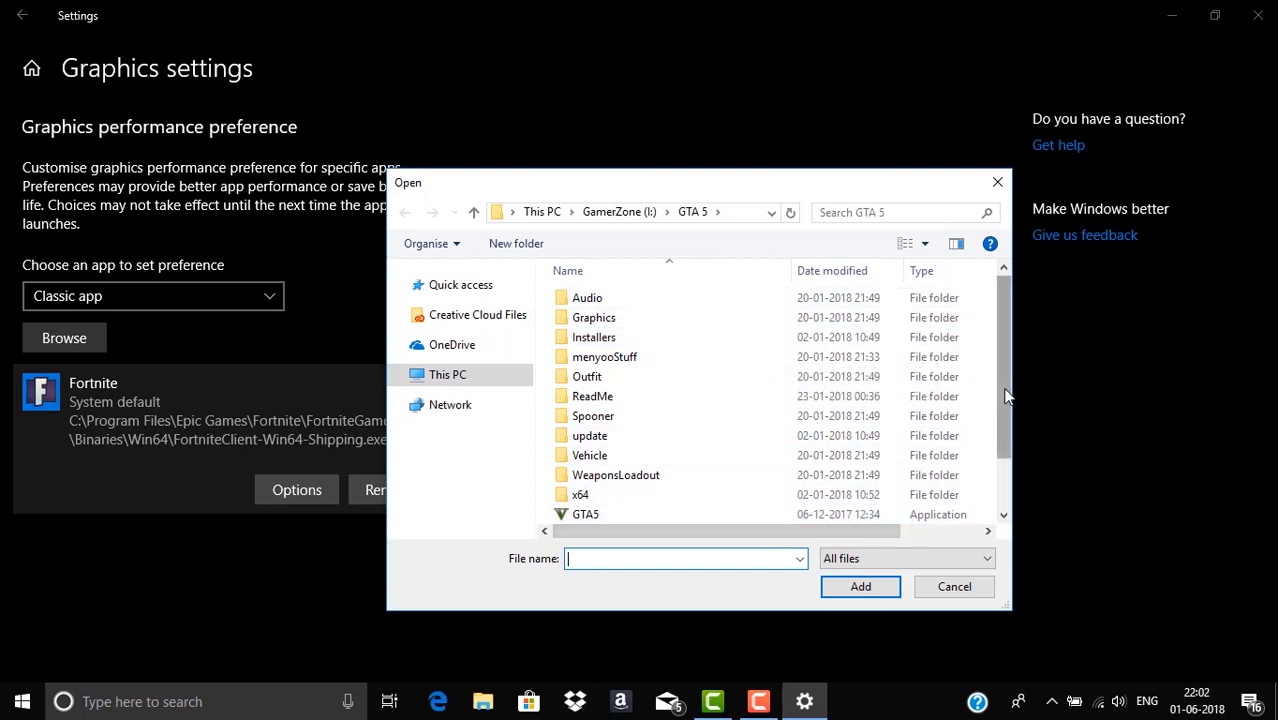
{"action": "scroll", "scroll_direction": "right", "scroll_amount": 3}
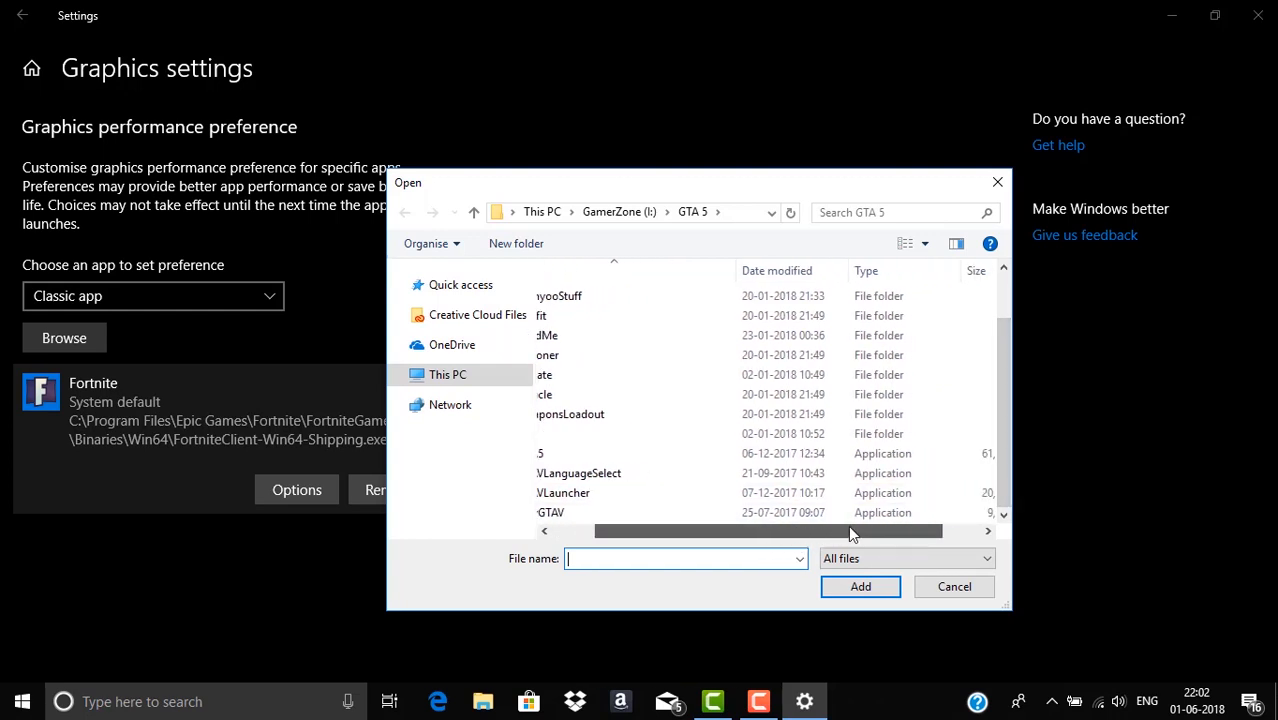
{"action": "left_click_drag", "start_coordinate": [850, 531], "coordinate": [815, 531]}
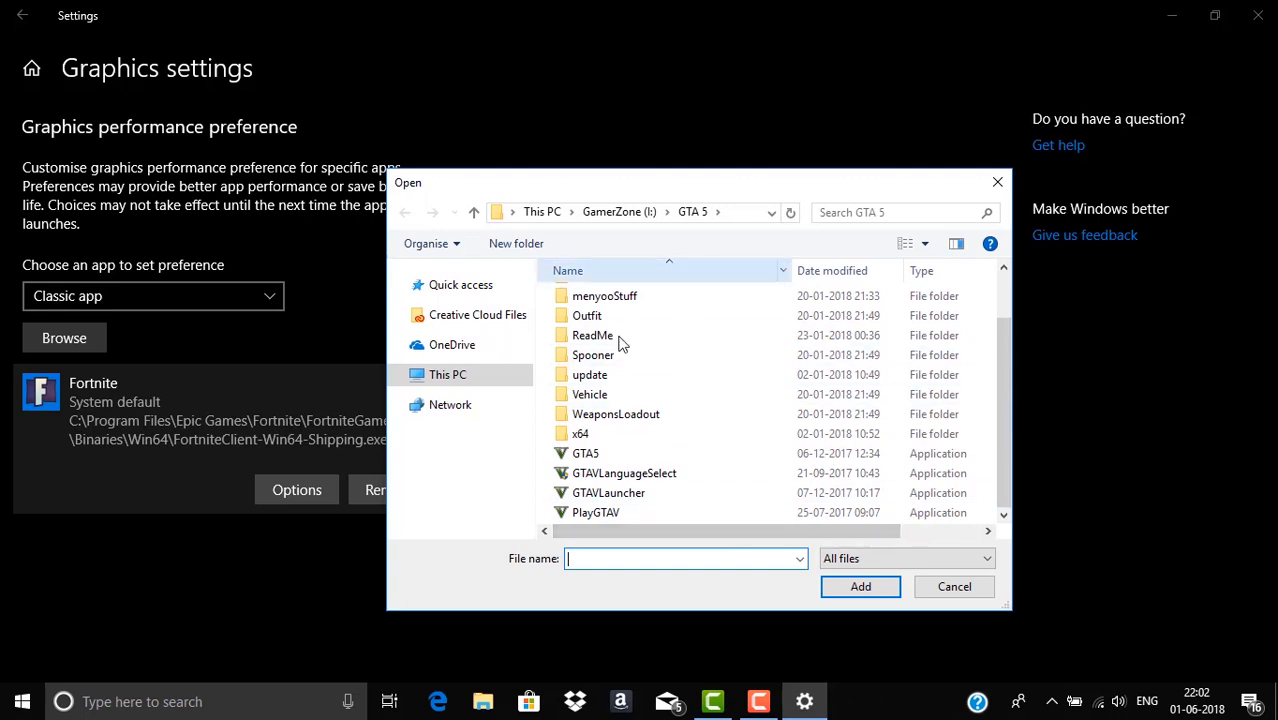
{"action": "mouse_move", "coordinate": [585, 445]}
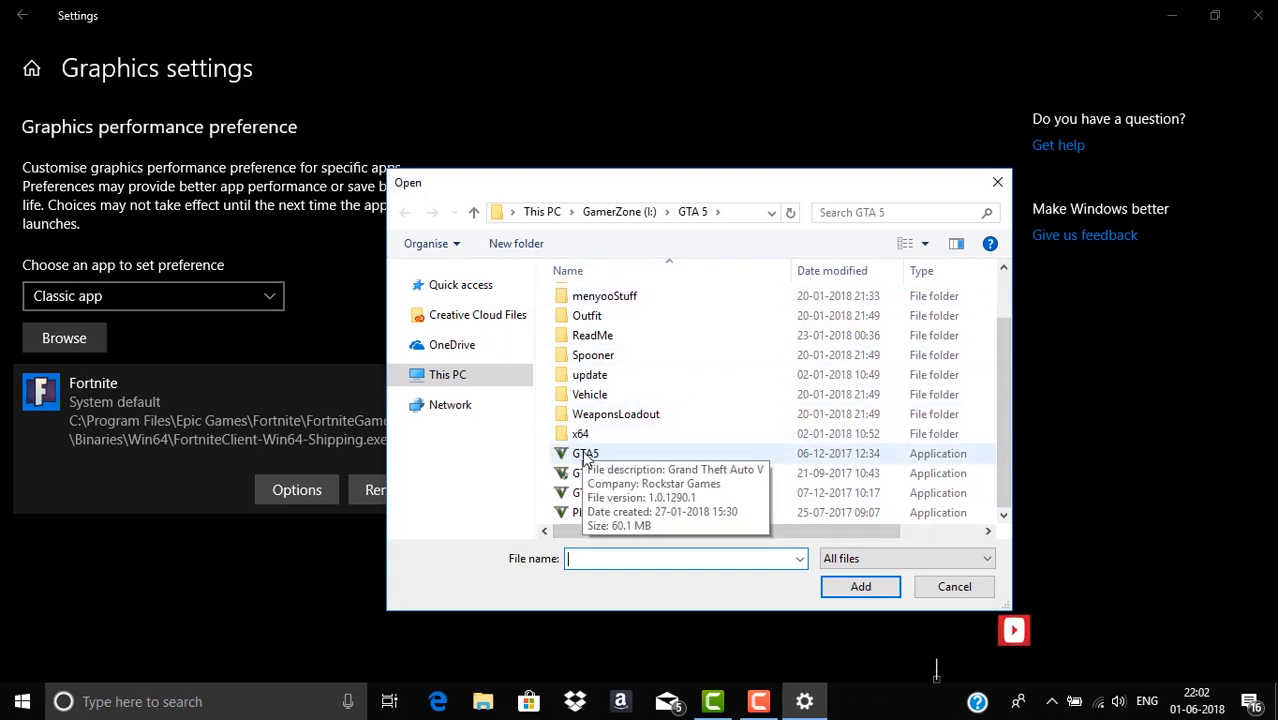
{"action": "left_click", "coordinate": [586, 453]}
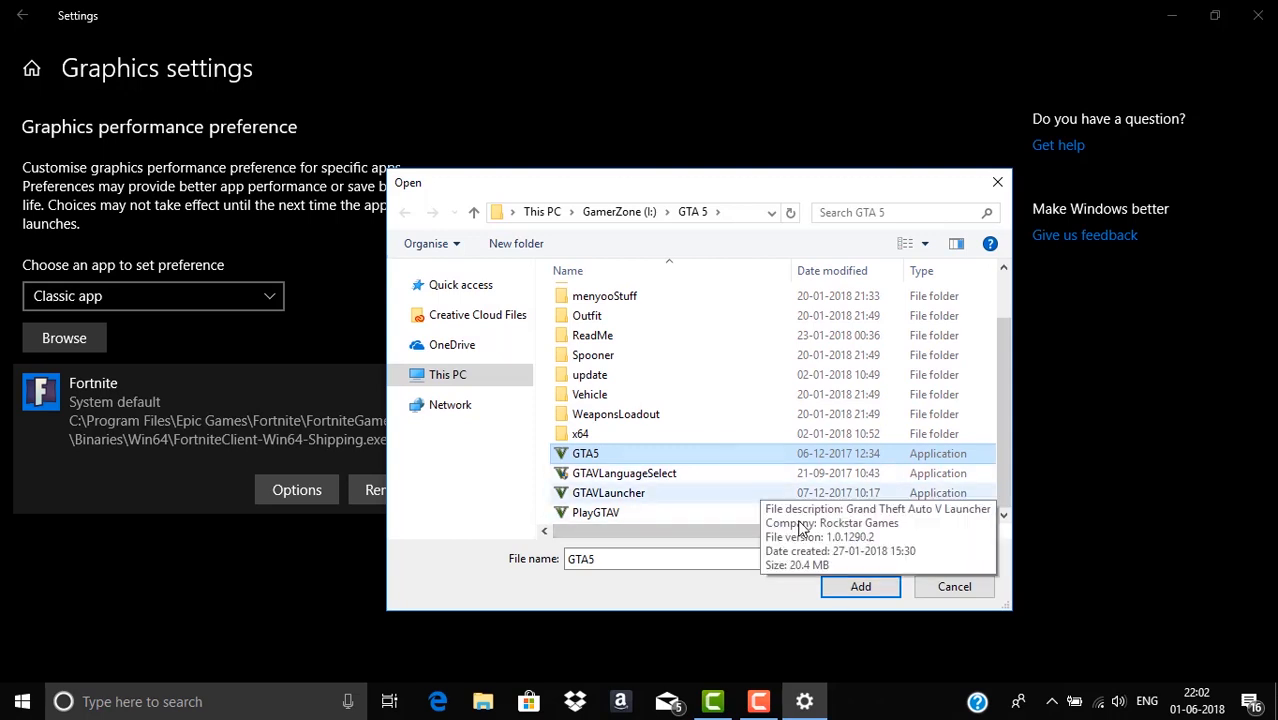
{"action": "left_click", "coordinate": [860, 586]}
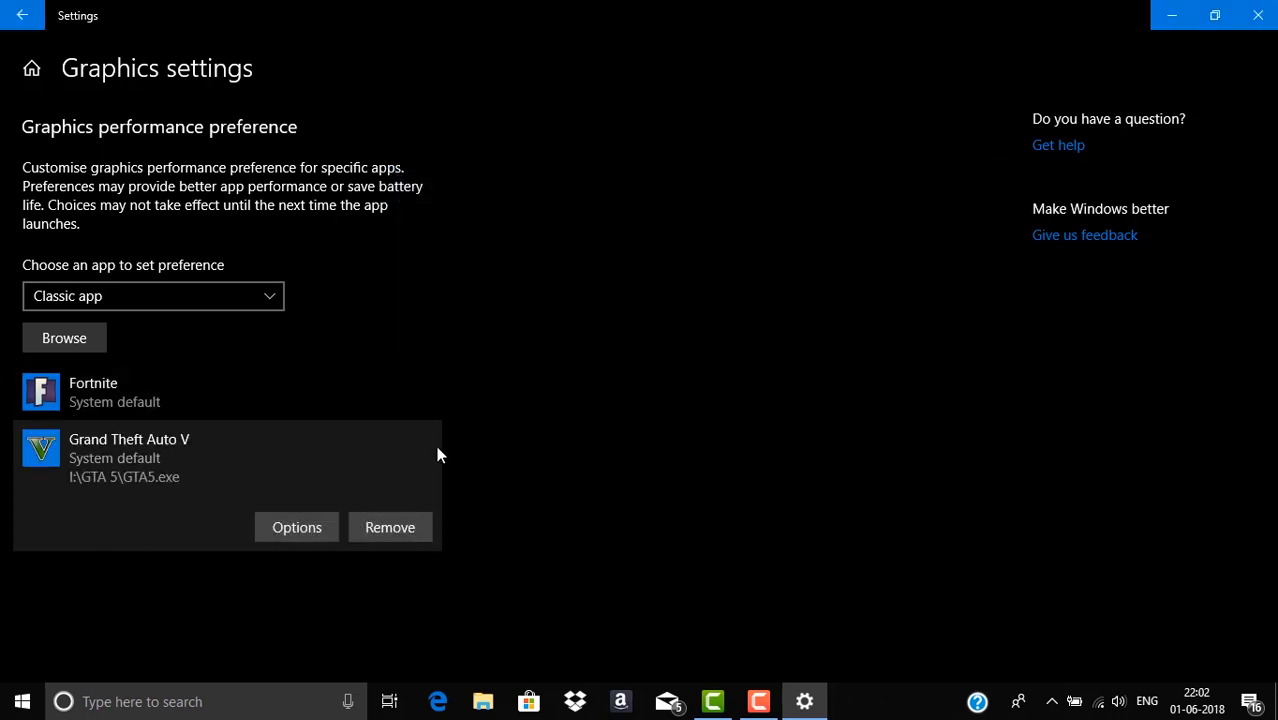
{"action": "mouse_move", "coordinate": [436, 564]}
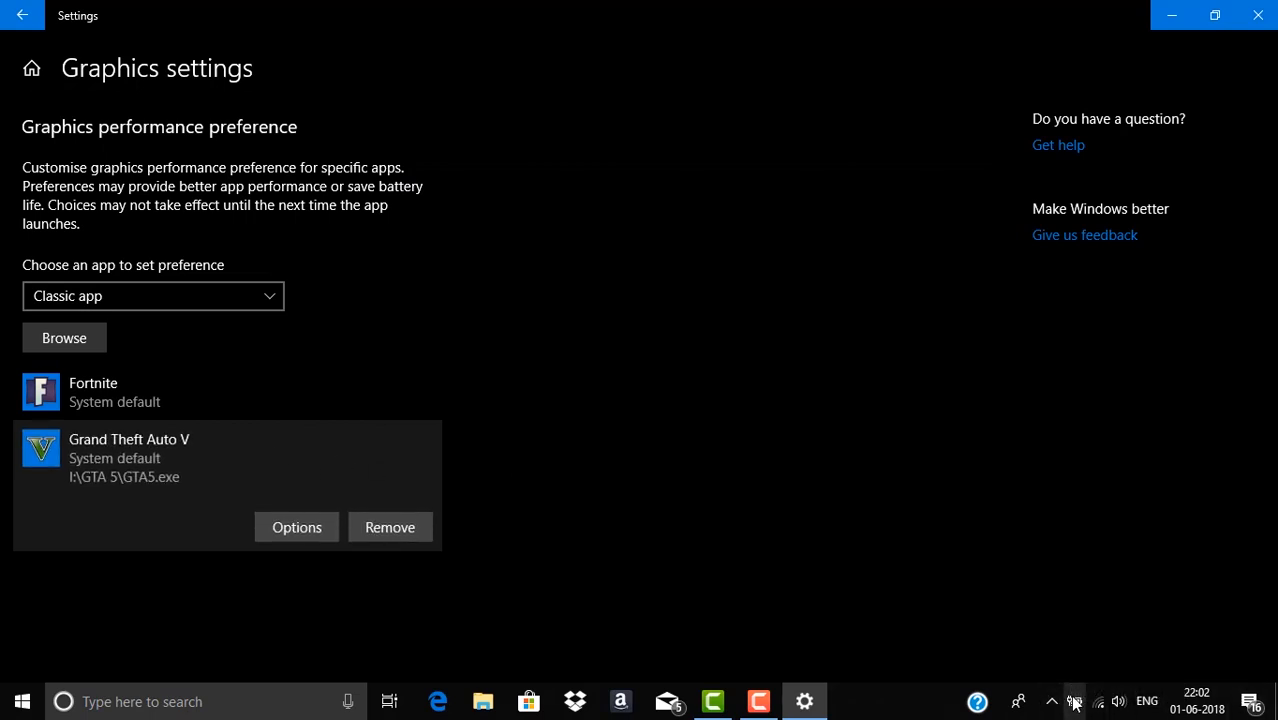
{"action": "mouse_move", "coordinate": [476, 491]}
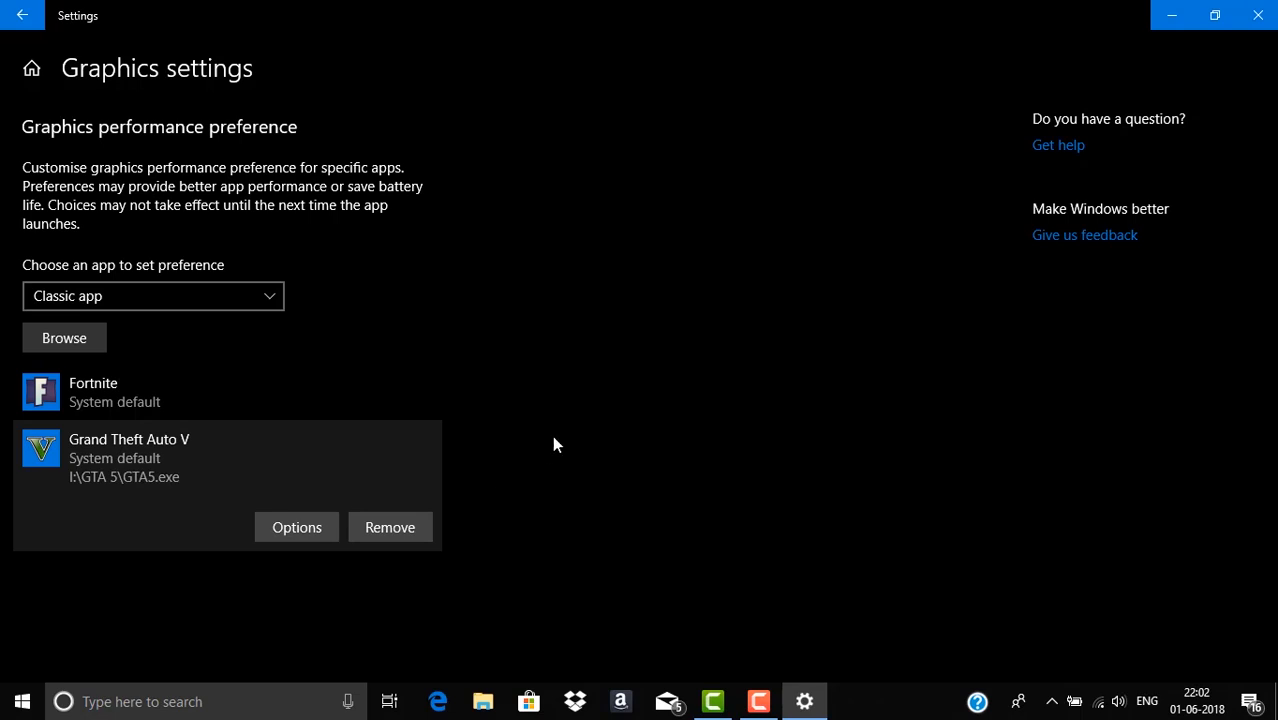
{"action": "mouse_move", "coordinate": [503, 467]}
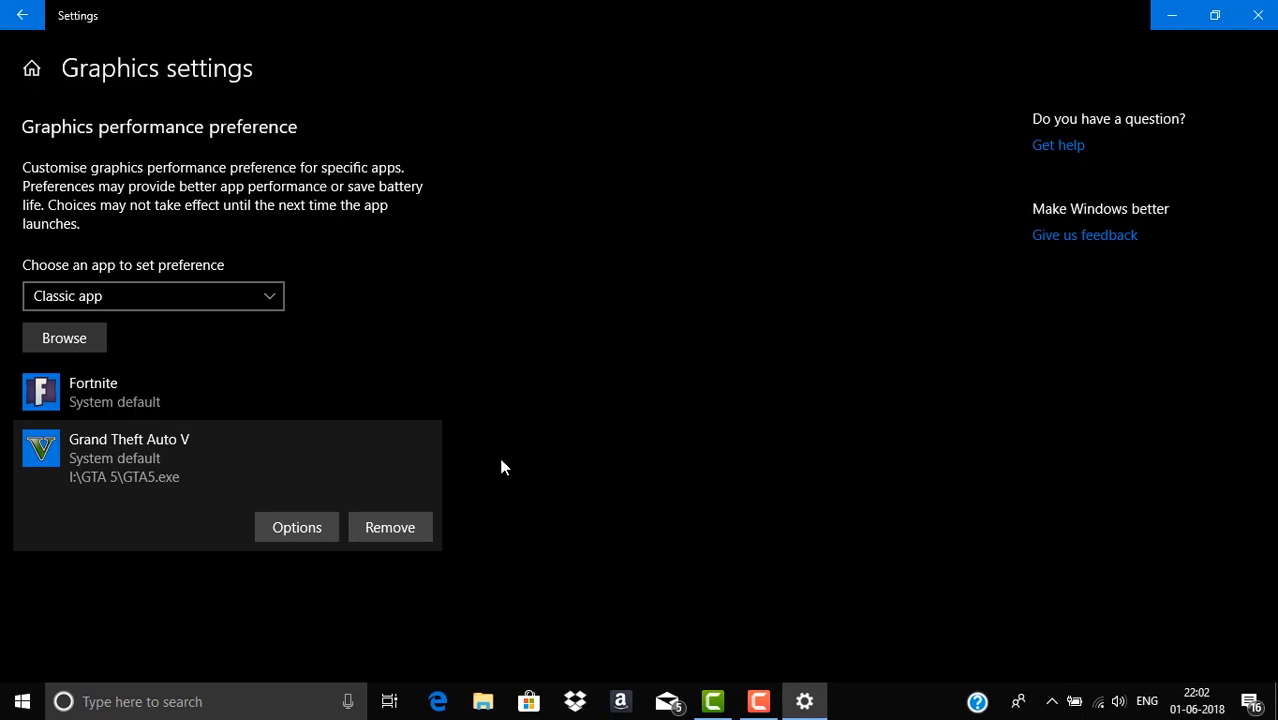
{"action": "mouse_move", "coordinate": [1274, 40]}
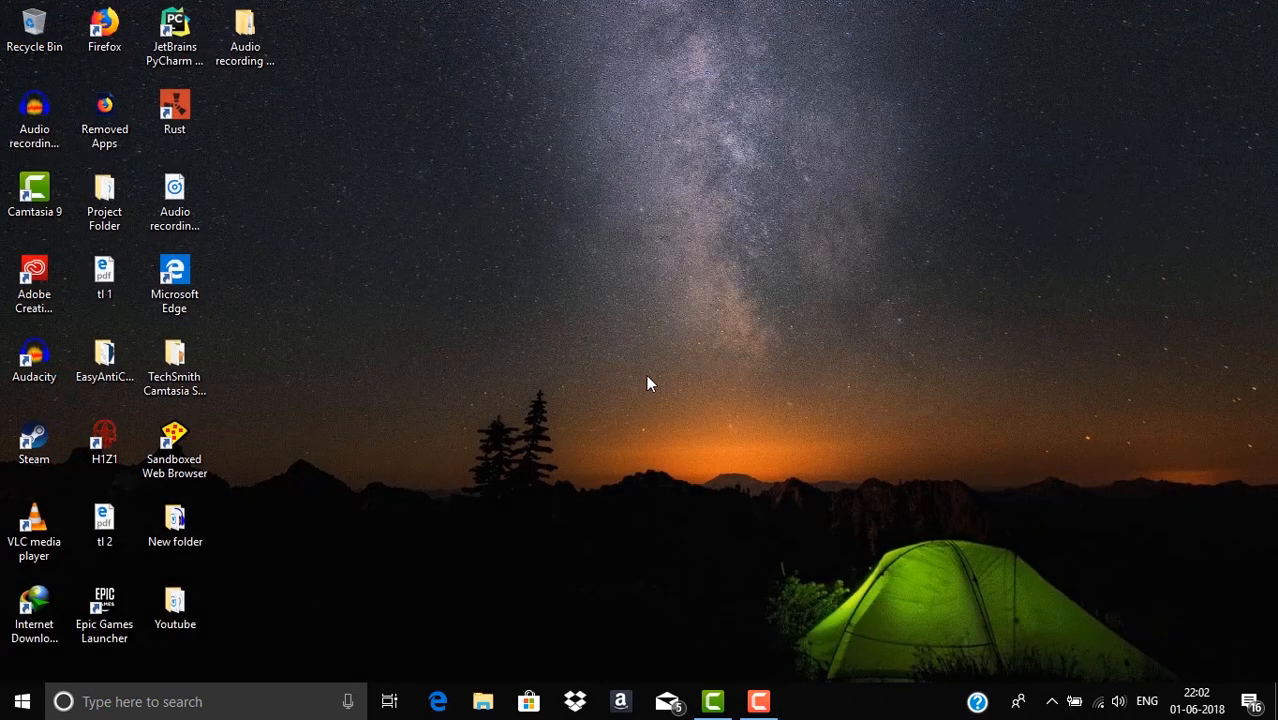
{"action": "mouse_move", "coordinate": [684, 404]}
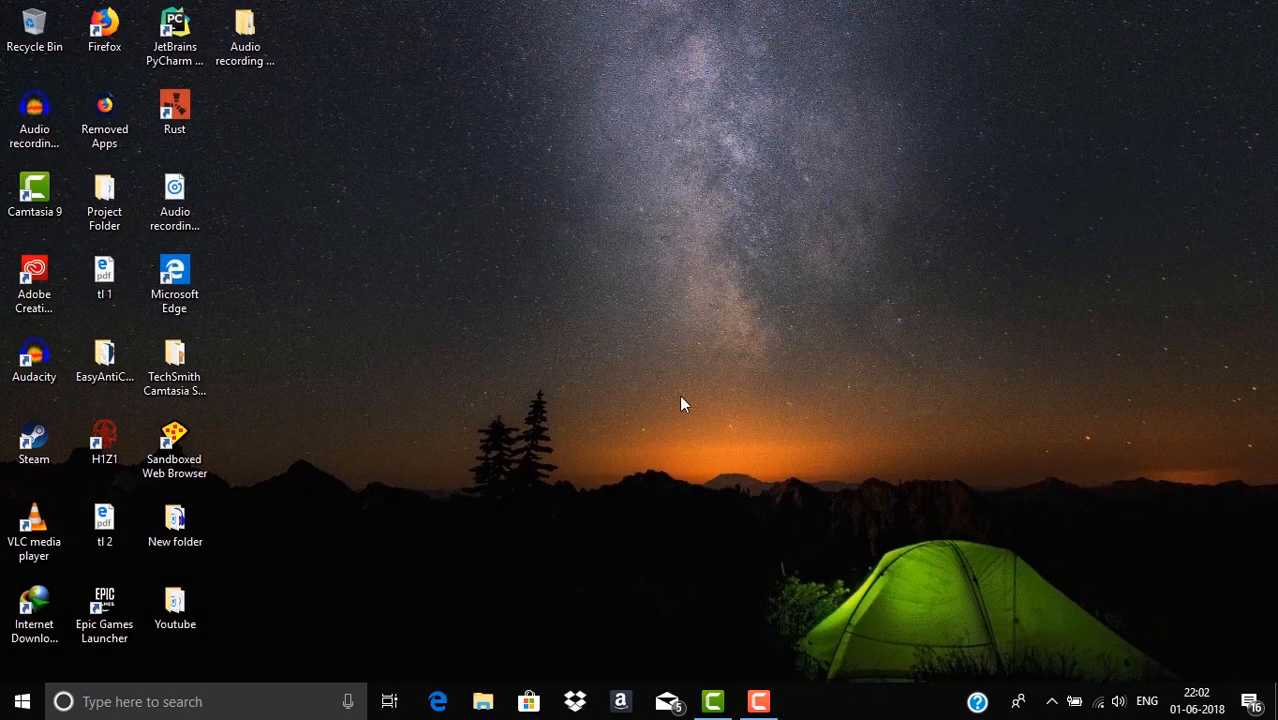
{"action": "mouse_move", "coordinate": [736, 381]}
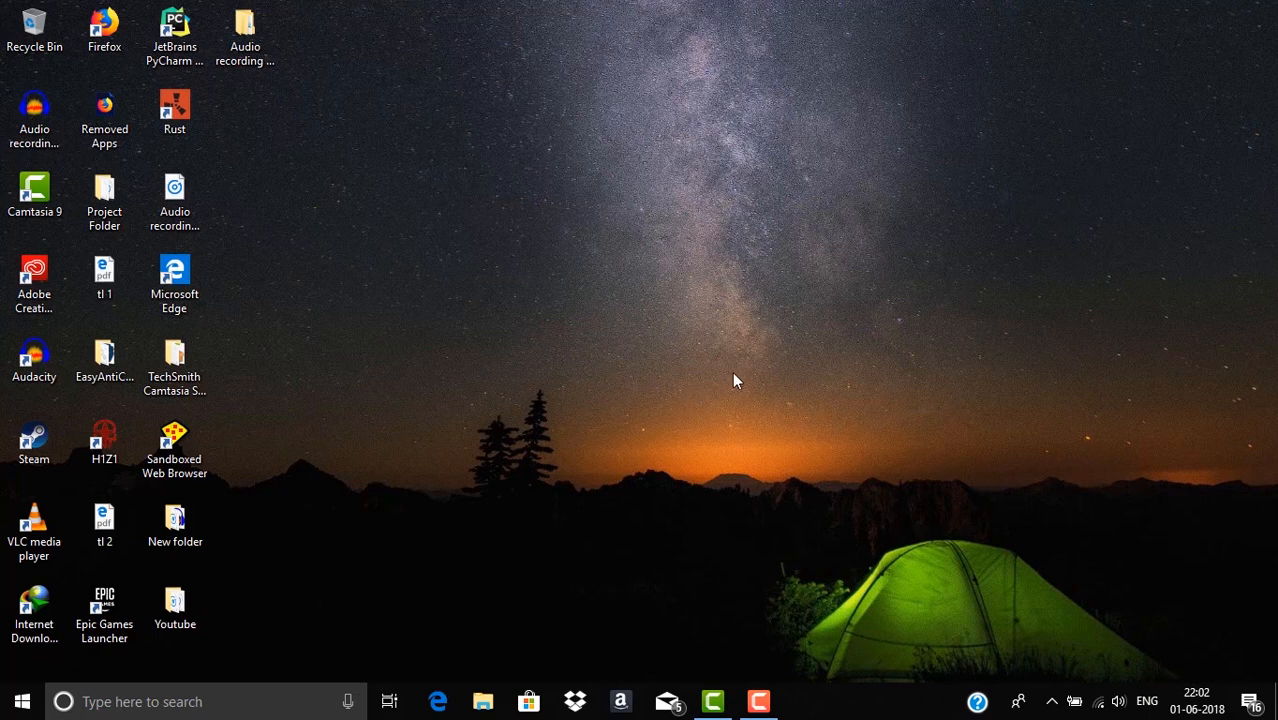
{"action": "mouse_move", "coordinate": [740, 368]}
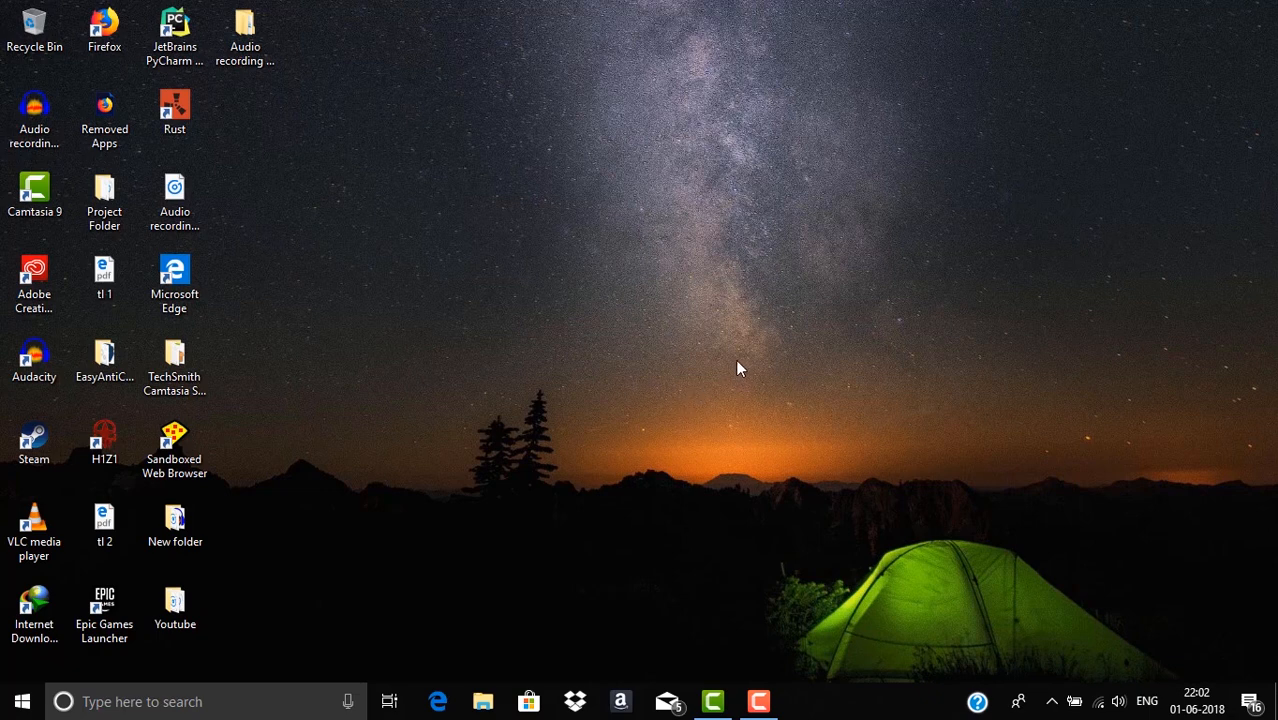